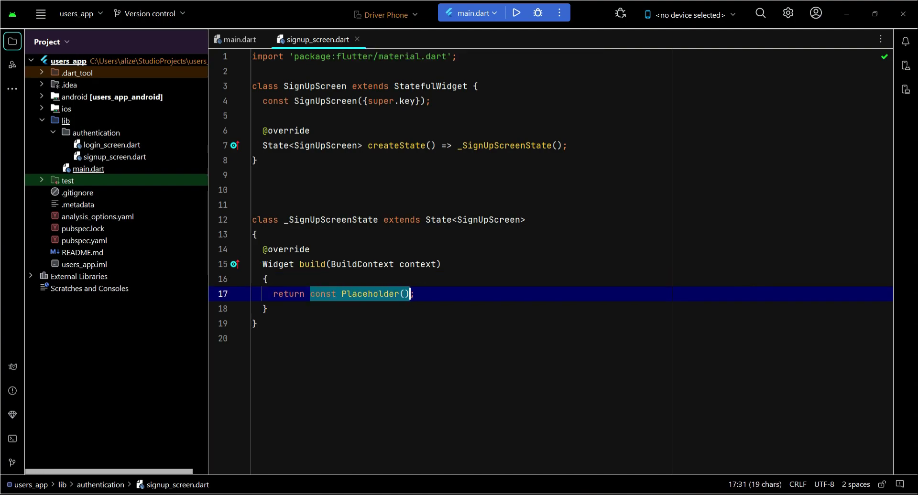
# Start a Scaffold whose body is a SingleChildScrollView.
pyautogui.write('Scaffold(')
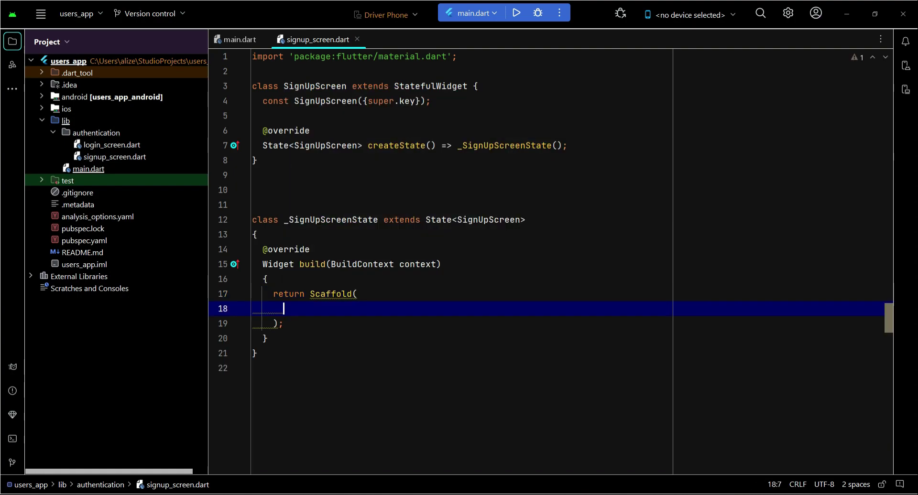
pyautogui.write('body: ,')
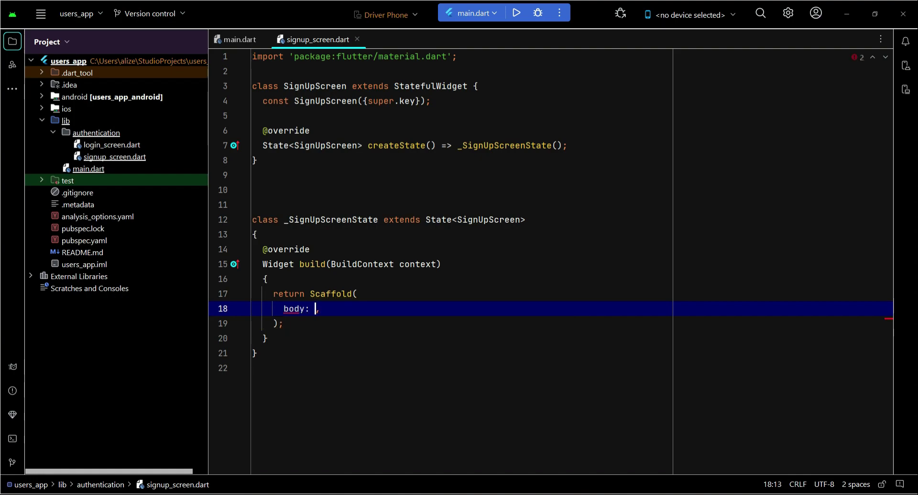
pyautogui.write('Sing')
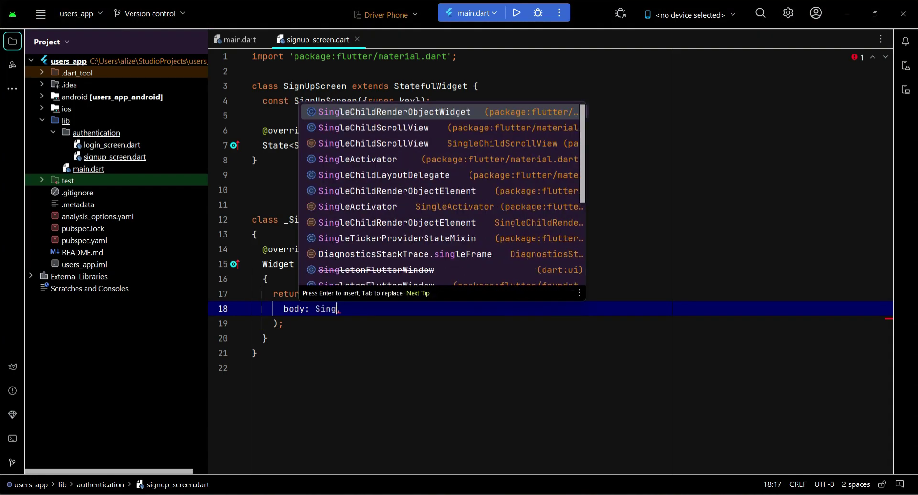
pyautogui.write('eChildScrollView(')
pyautogui.write('child:')
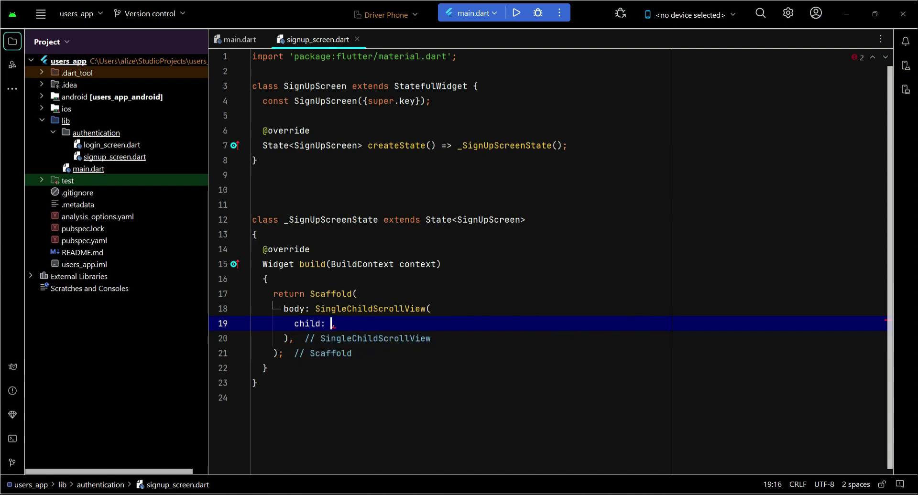
# Add a child Padding of EdgeInsets.all(10) holding a Column with an empty children list.
pyautogui.write('Padding(')
pyautogui.write('padding:')
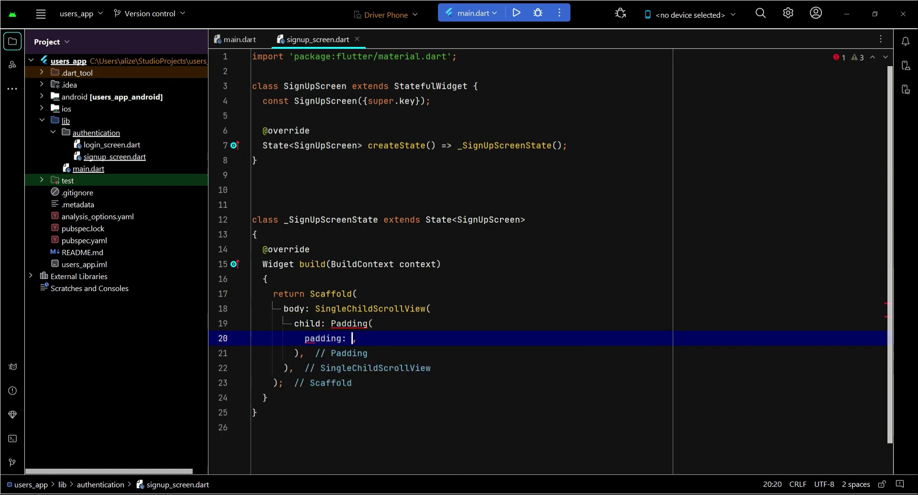
pyautogui.write('const')
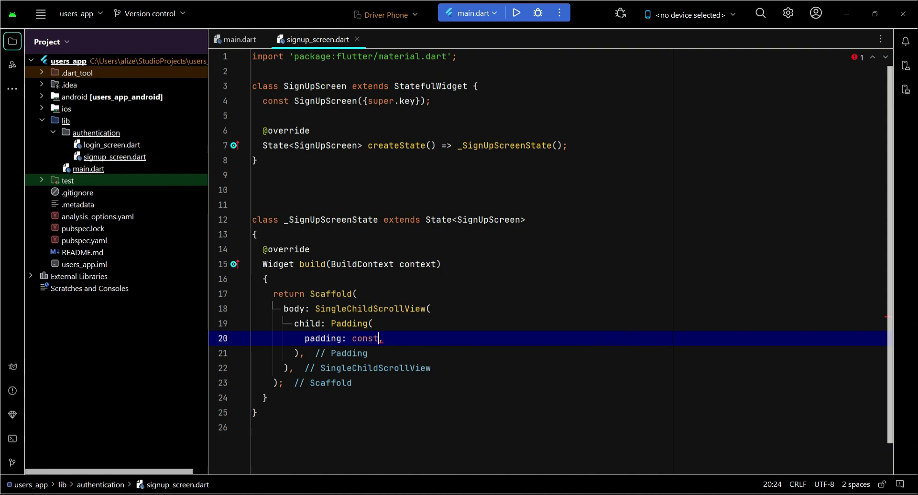
pyautogui.write('Edge')
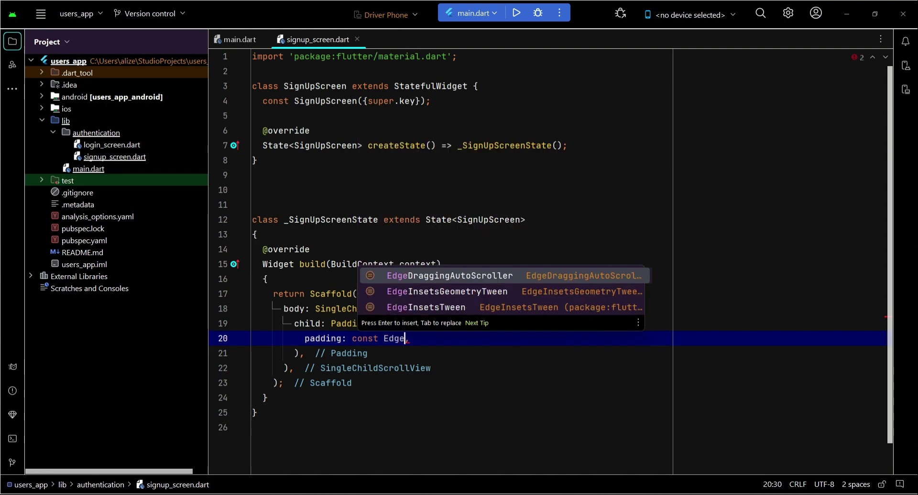
pyautogui.write('s')
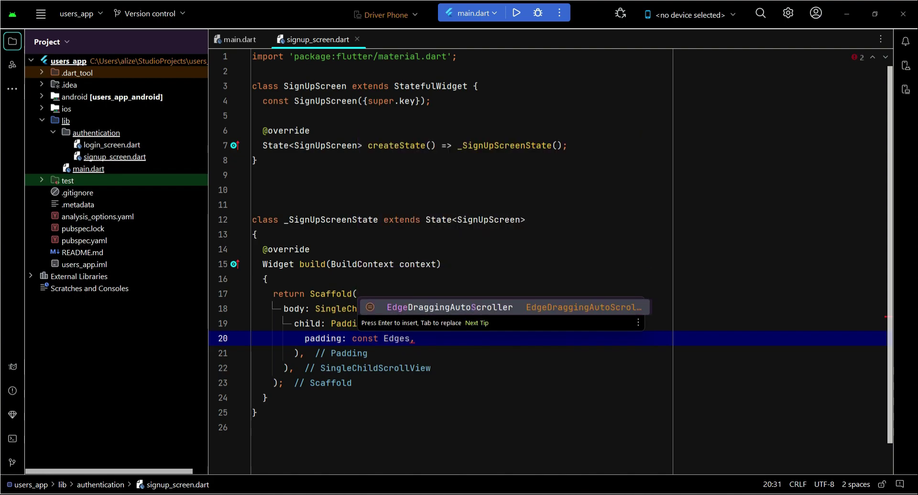
pyautogui.write('Inset')
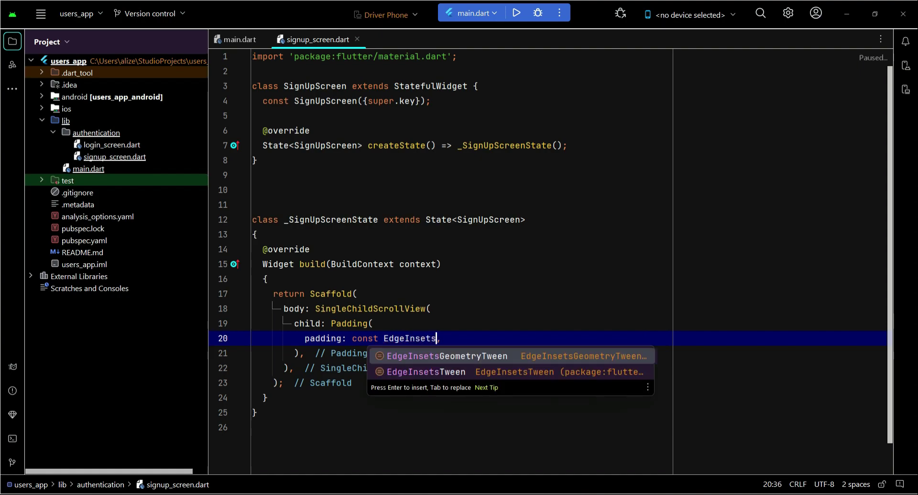
pyautogui.write('.al,')
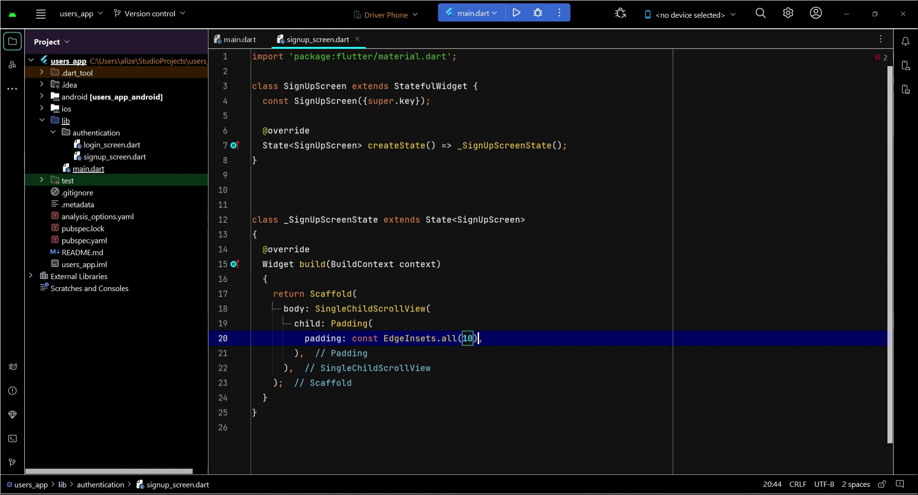
pyautogui.write('child:')
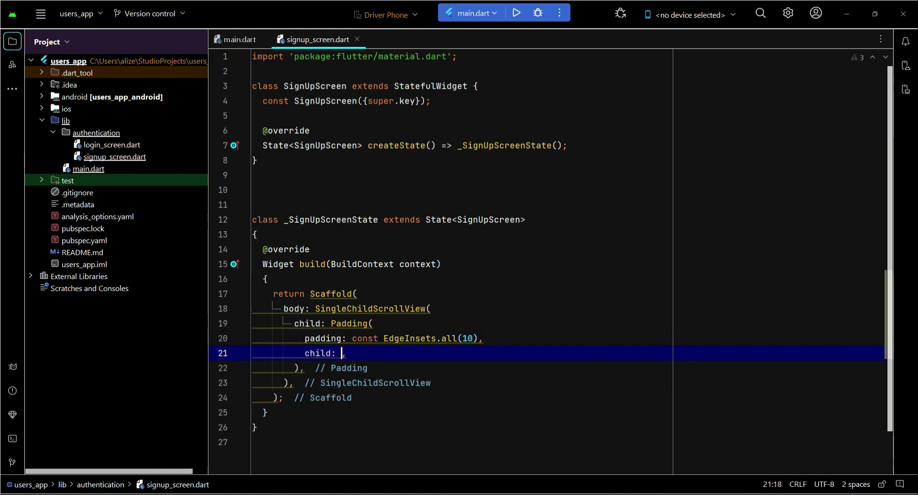
pyautogui.write('Column')
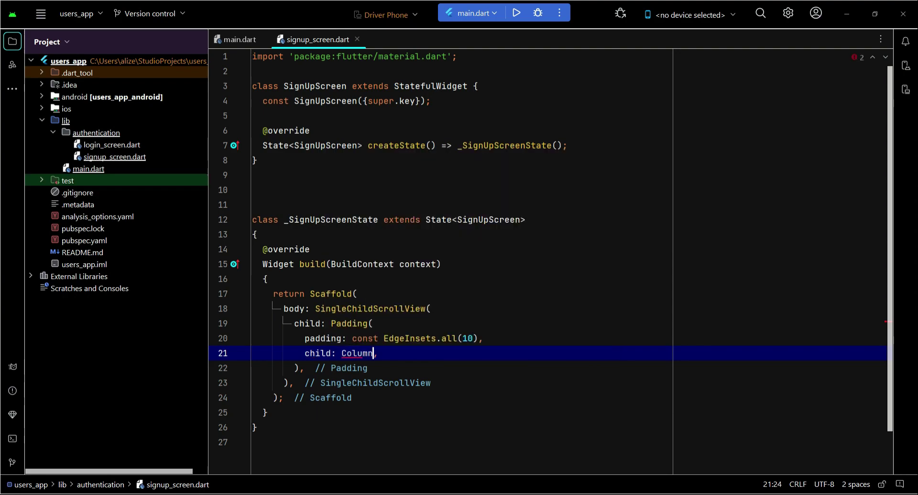
pyautogui.write('(')
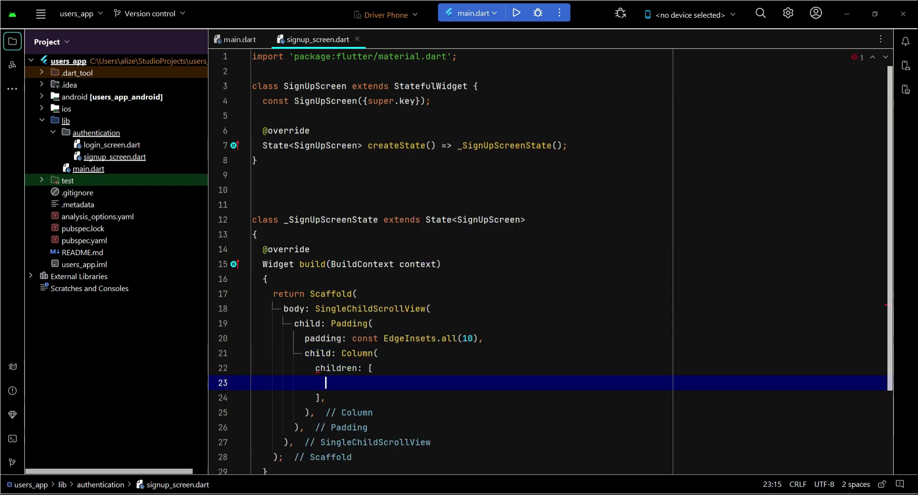
pyautogui.press('enter')
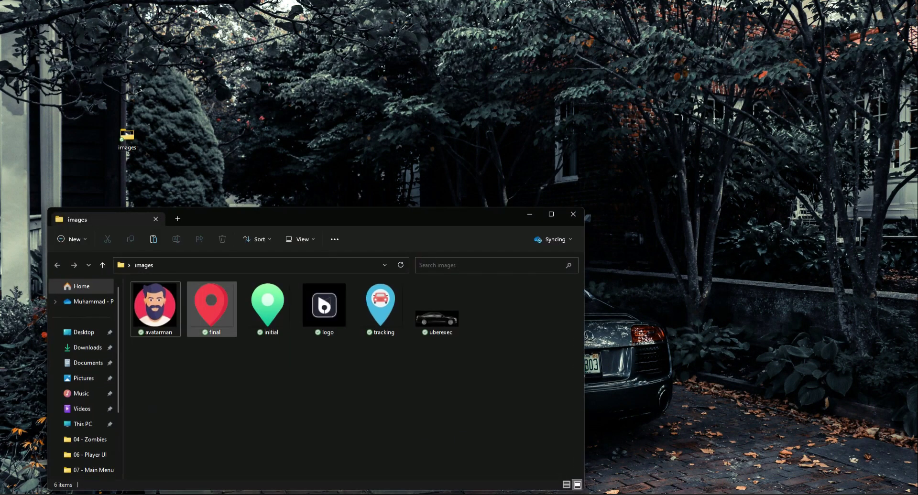
# Select all six image files (avatarman, final, initial, logo, tracking, uberexec) for copying.
pyautogui.press('ctrl+a')
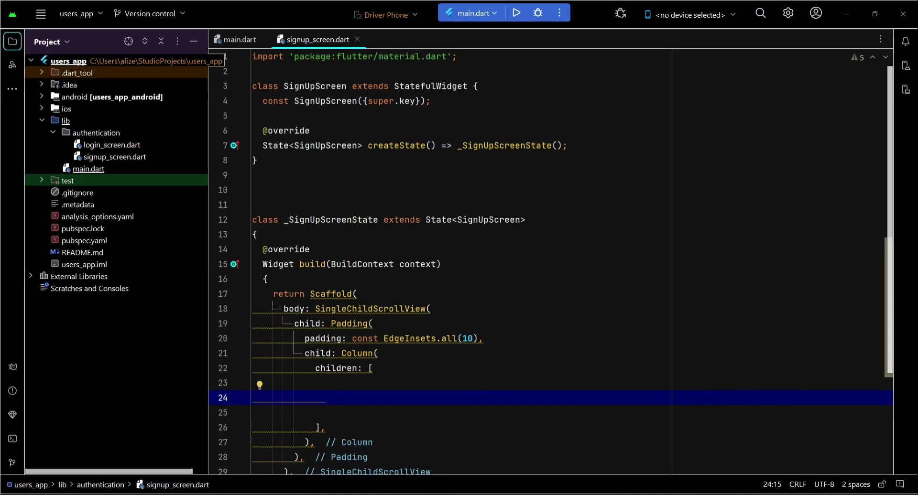
# Create an 'assets' directory in users_app with an 'images' subdirectory.
pyautogui.rightClick(68, 61)
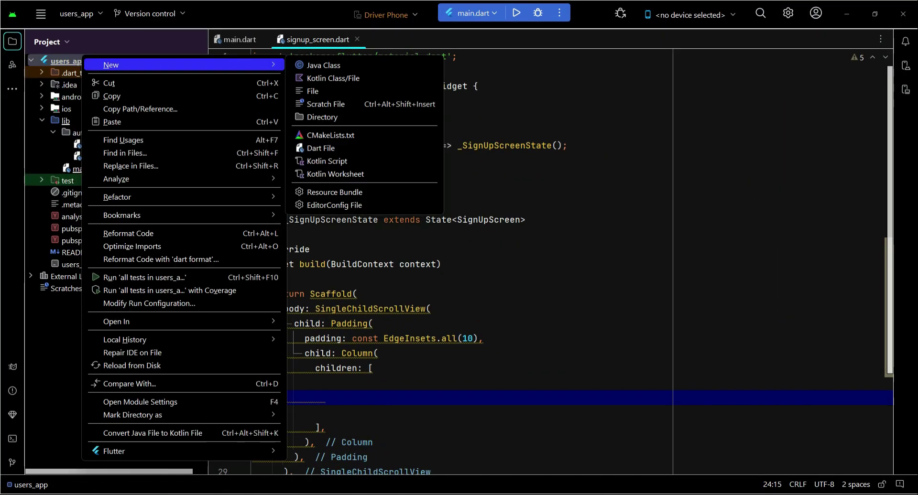
pyautogui.click(321, 117)
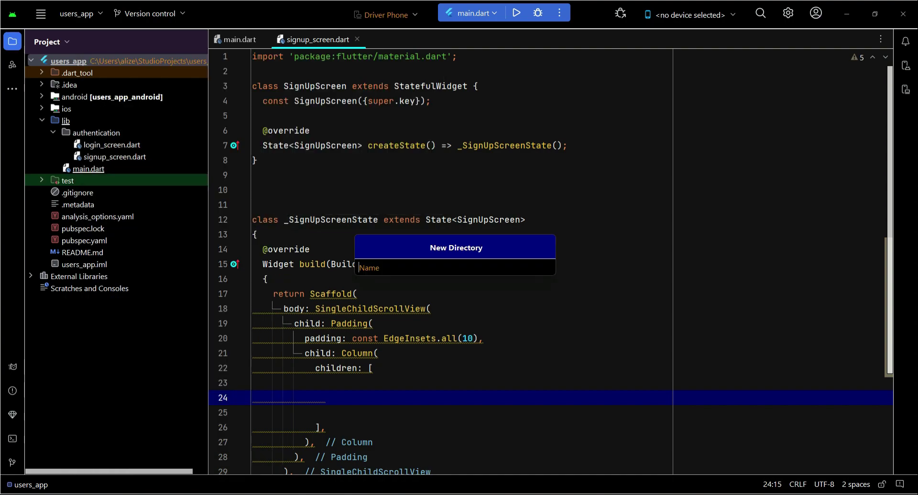
pyautogui.write('assets')
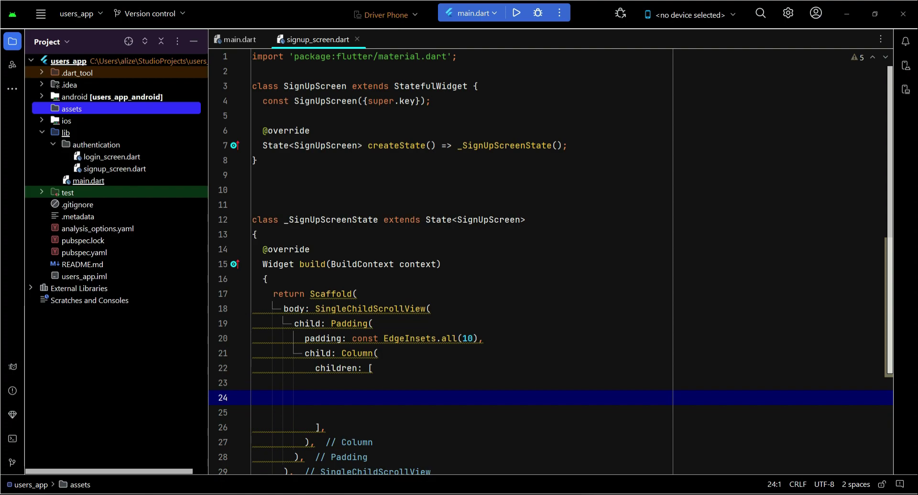
pyautogui.rightClick(71, 108)
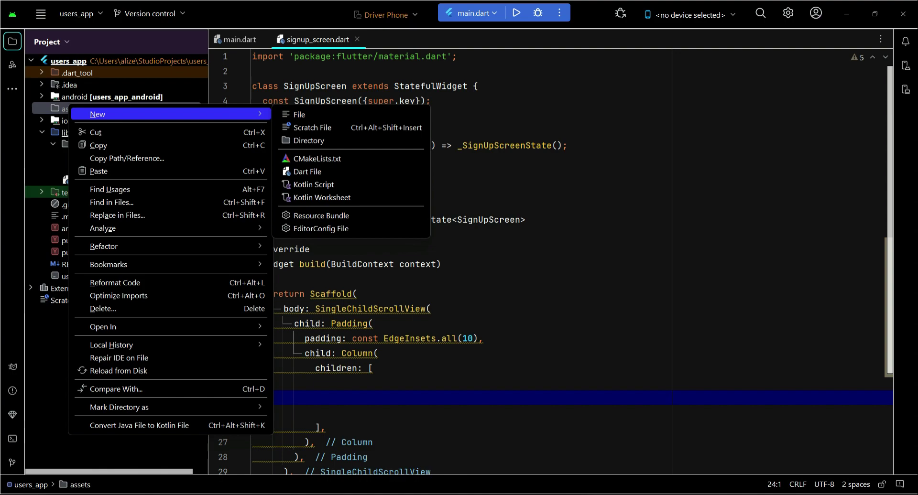
pyautogui.click(308, 141)
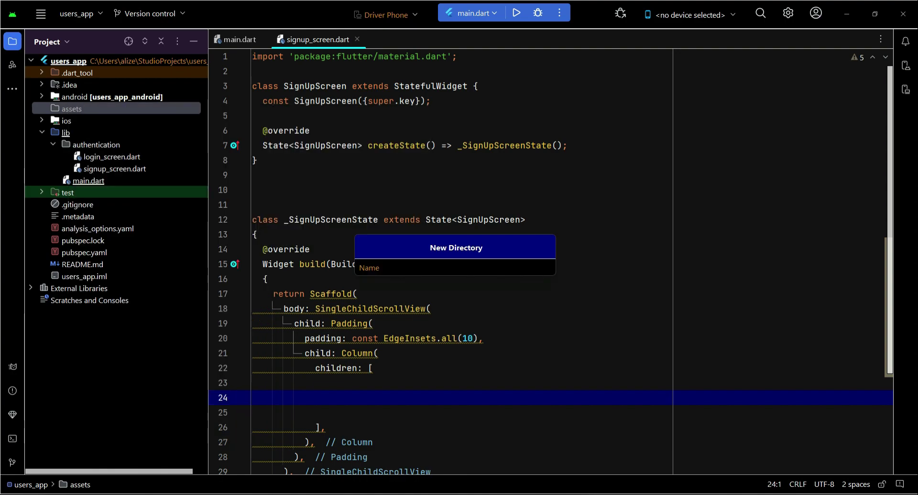
pyautogui.write('images')
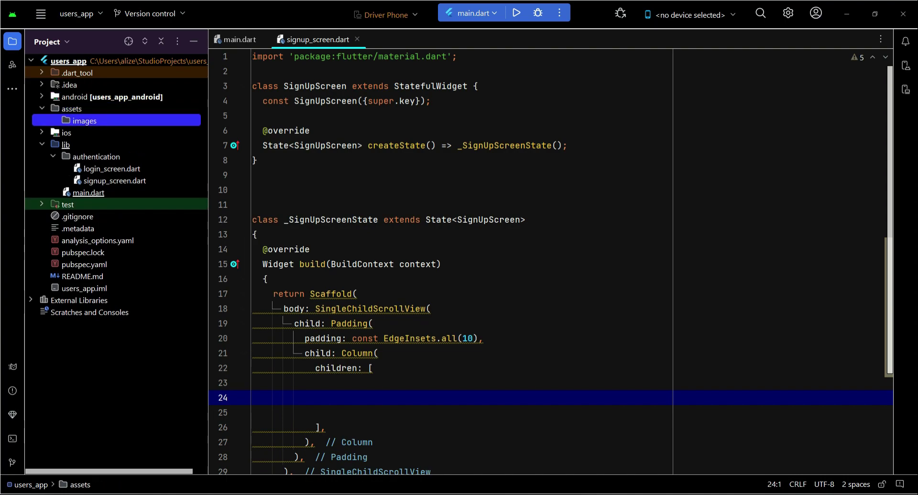
# Paste the copied PNG images into assets/images and confirm the copy.
pyautogui.rightClick(83, 120)
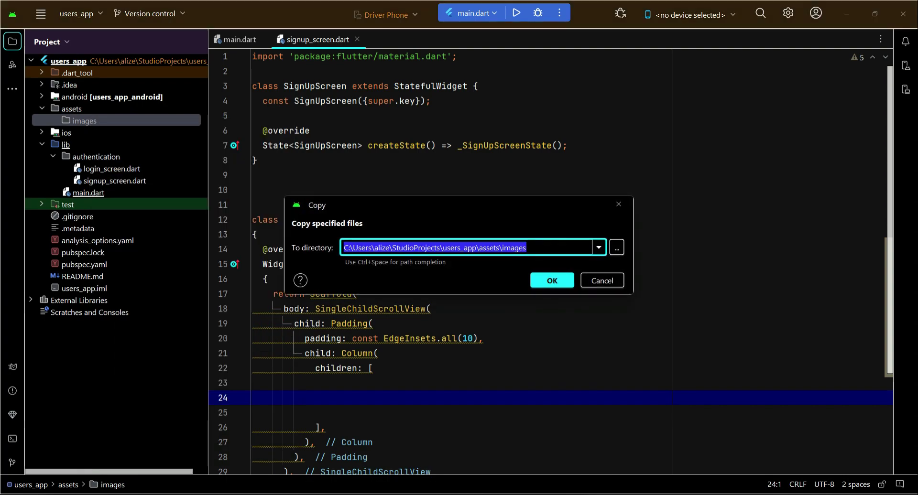
pyautogui.click(550, 281)
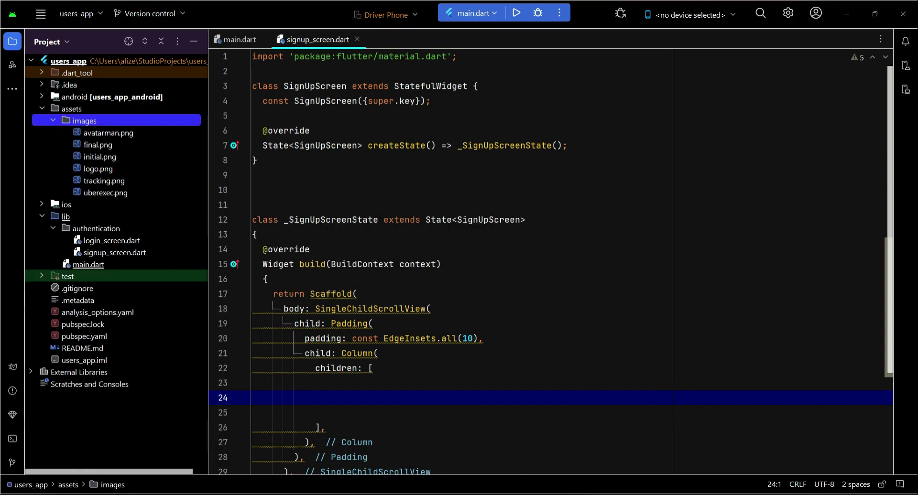
pyautogui.click(99, 156)
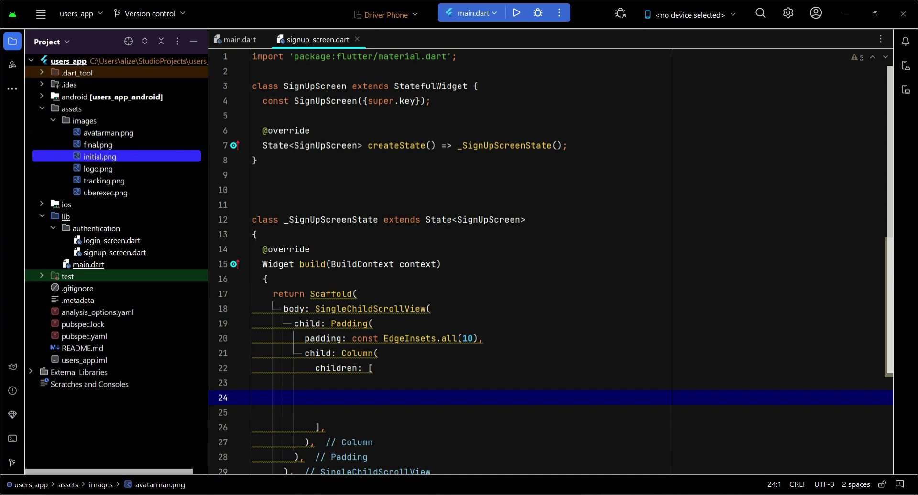
pyautogui.click(106, 192)
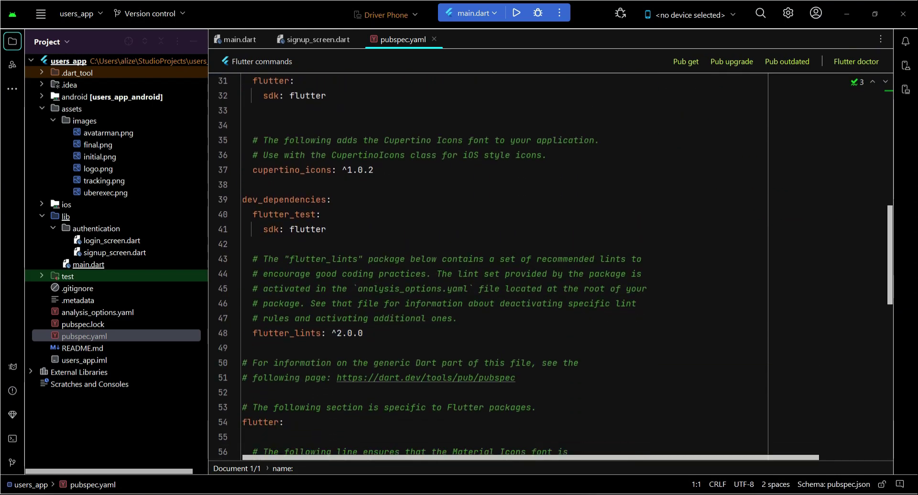
# Uncomment the pubspec.yaml assets section and set its entry to '- assets/images/'.
pyautogui.scroll(-3)
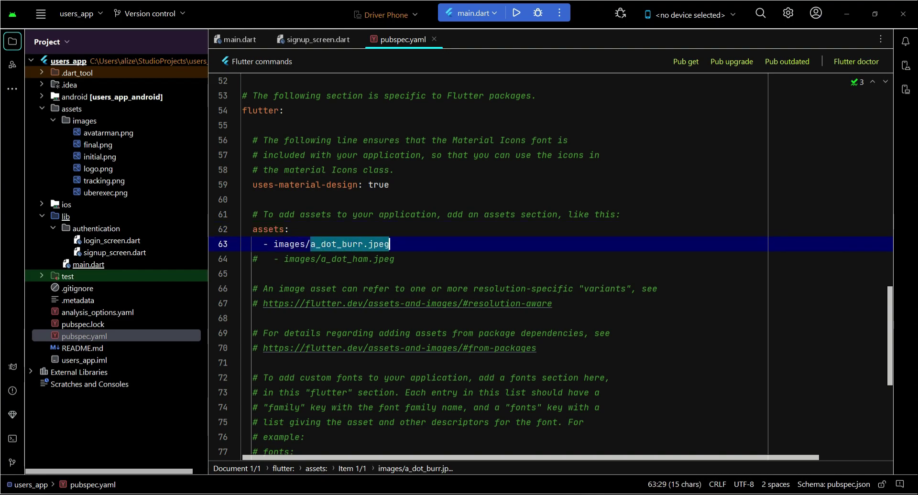
pyautogui.press('Delete')
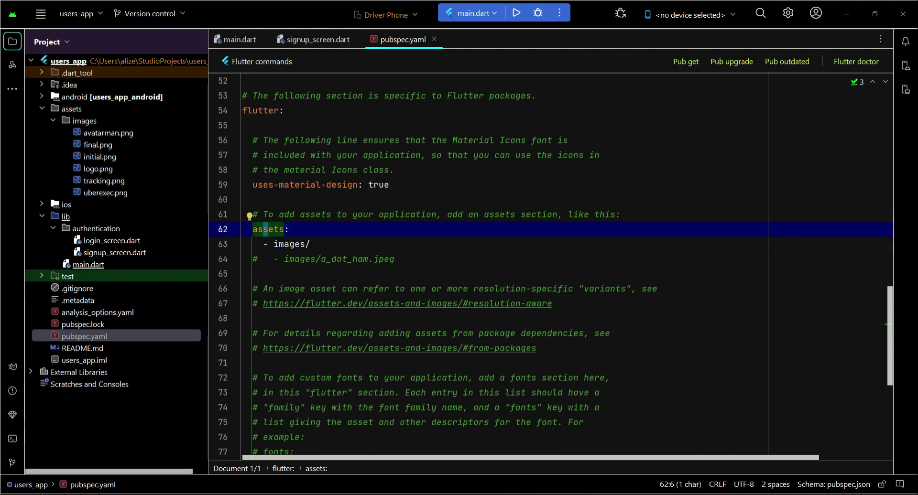
pyautogui.click(297, 244)
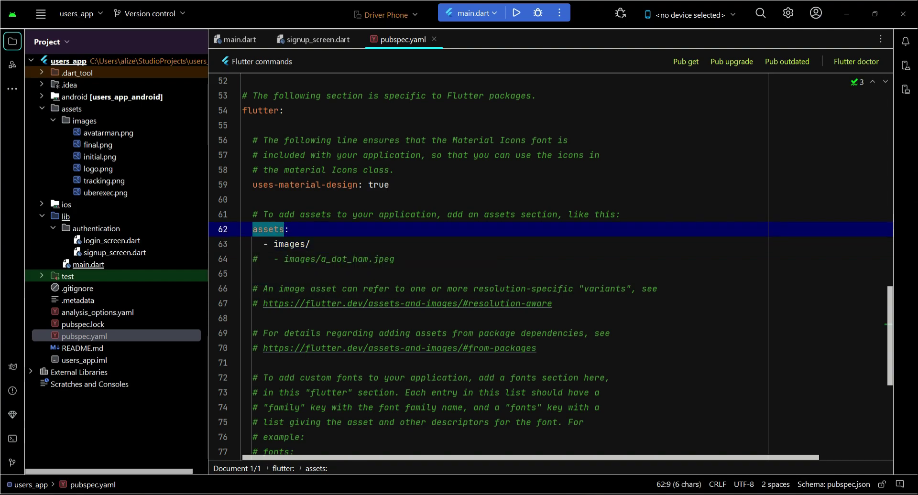
pyautogui.click(267, 229)
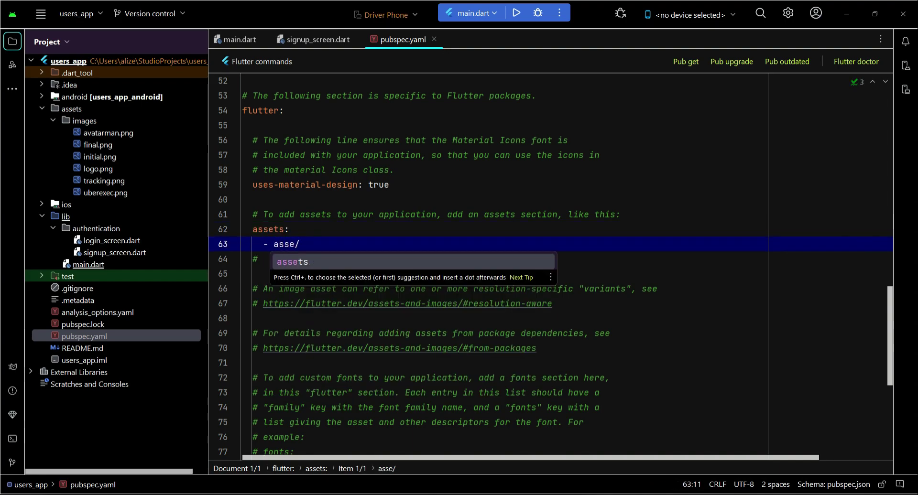
pyautogui.press('Tab')
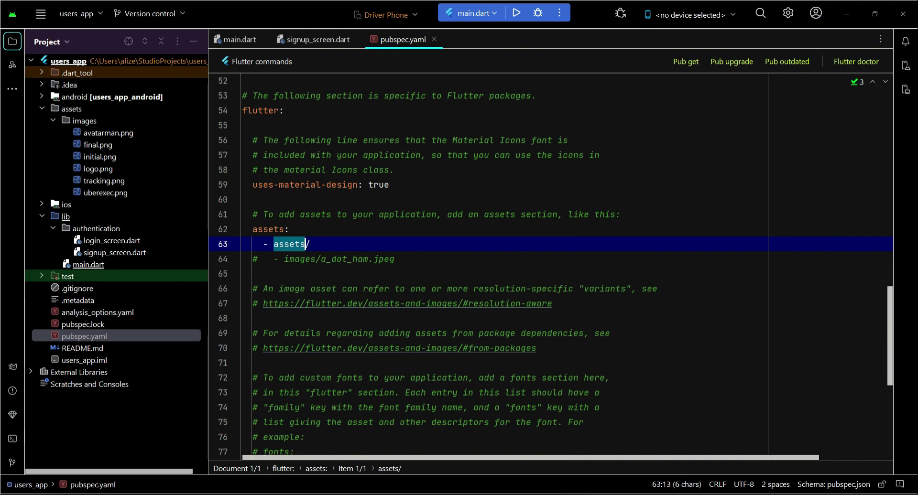
pyautogui.click(84, 120)
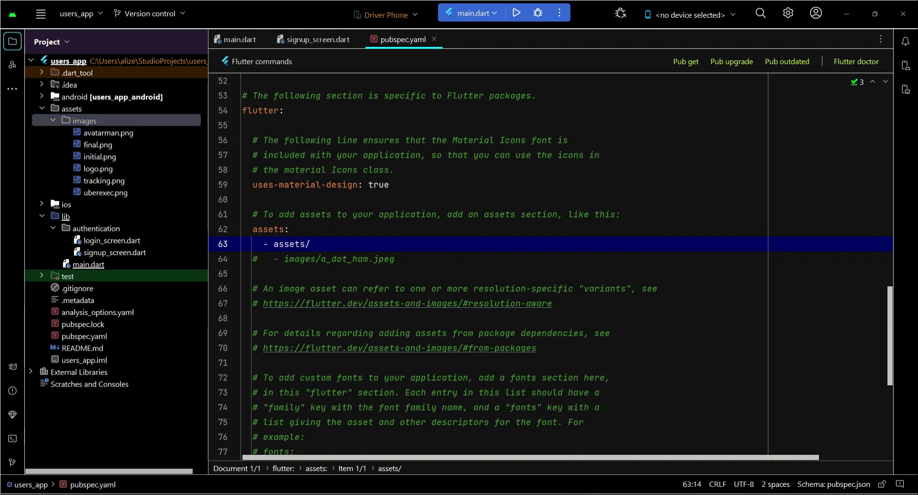
pyautogui.write('ima')
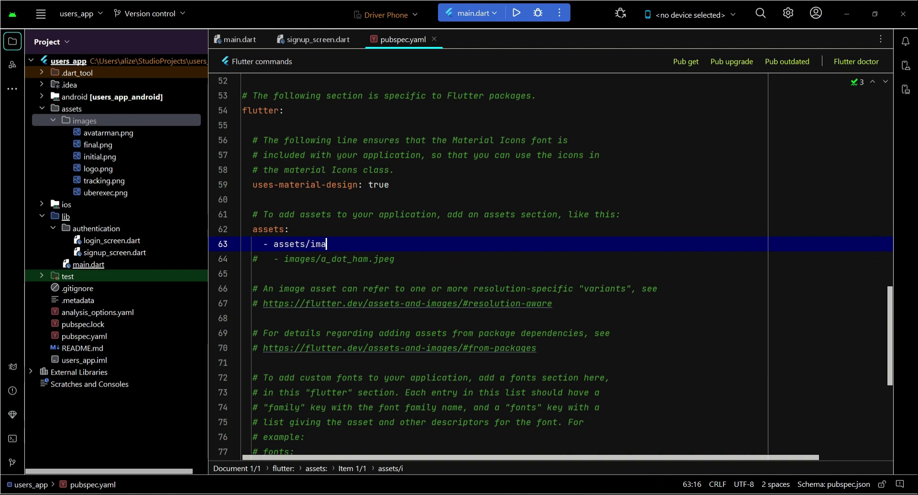
pyautogui.write('ges')
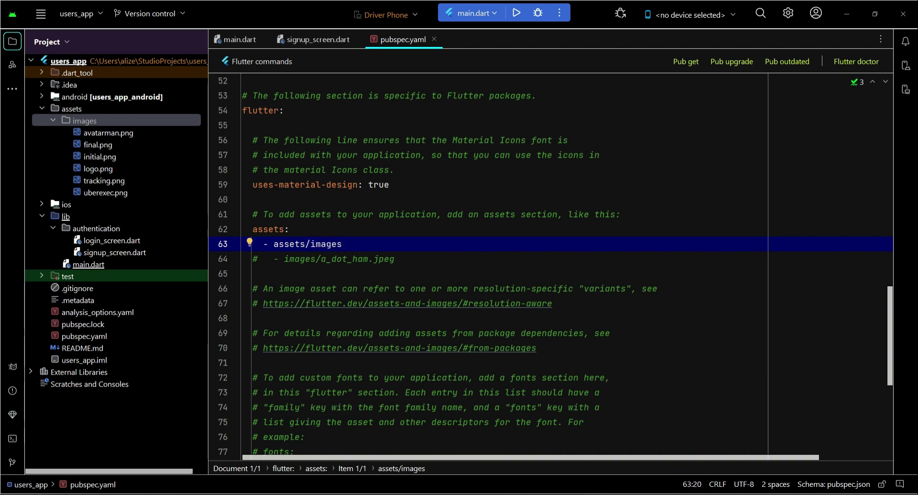
pyautogui.write('/')
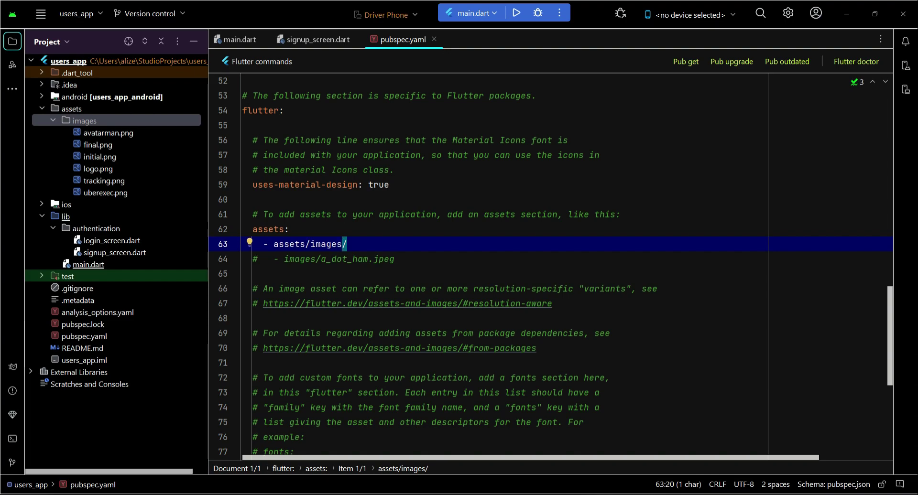
pyautogui.click(77, 13)
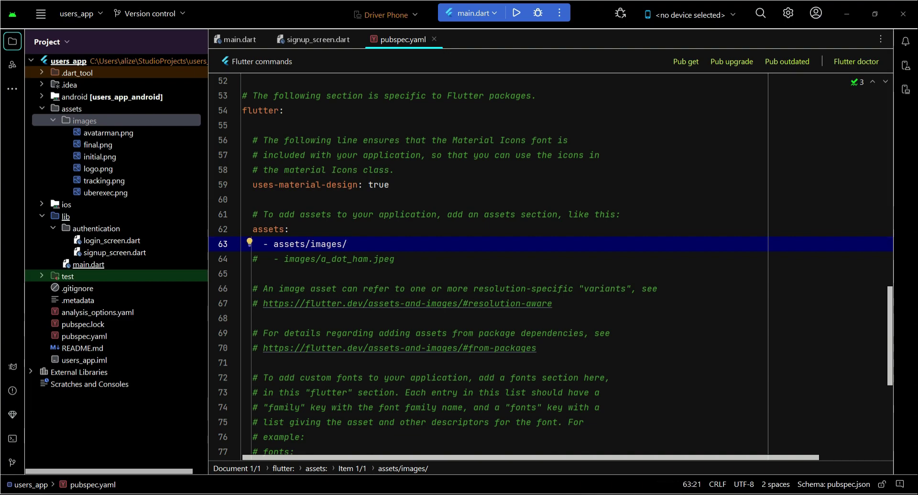
# Run Pub get, close the dependency output, and return to signup_screen.dart.
pyautogui.click(685, 62)
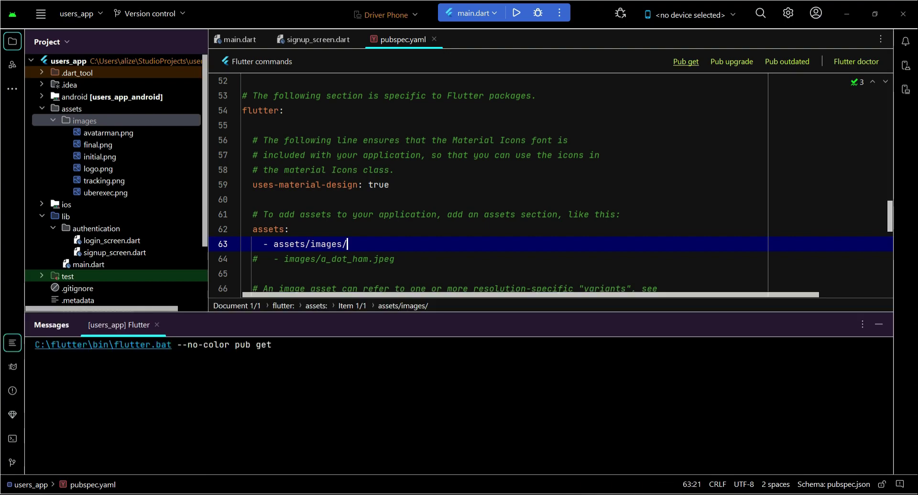
pyautogui.click(684, 62)
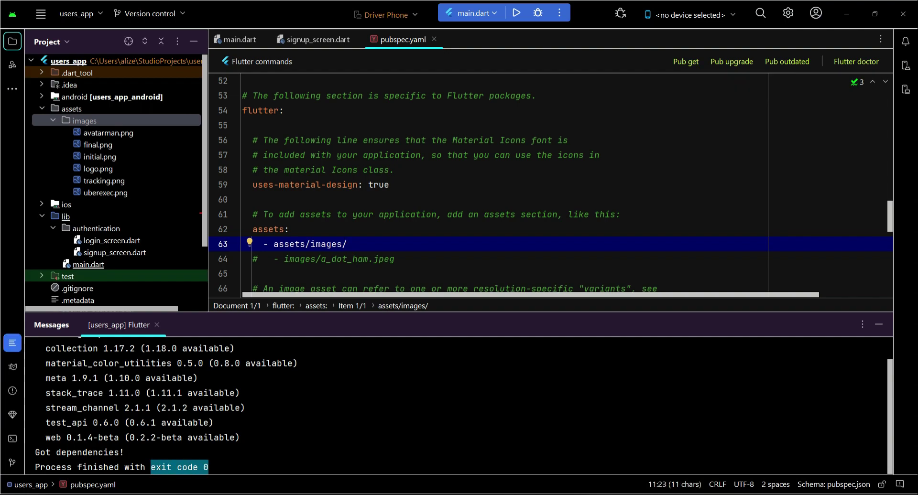
pyautogui.click(71, 109)
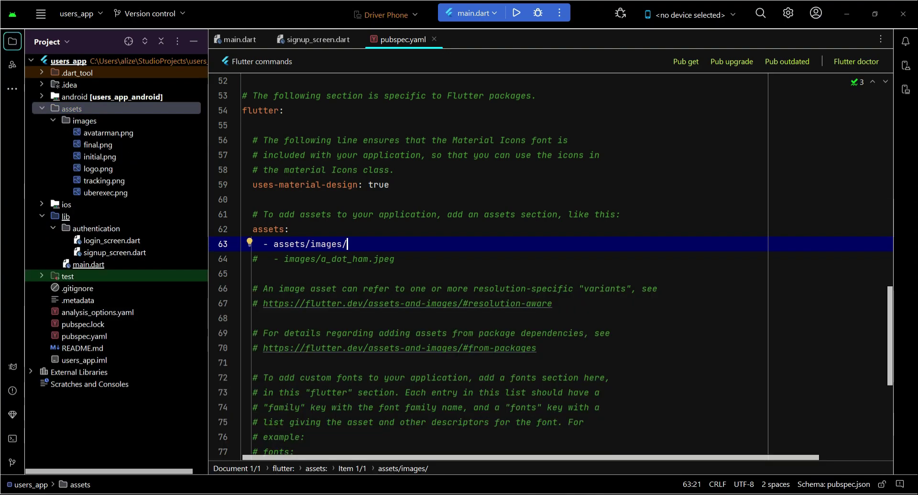
pyautogui.click(315, 39)
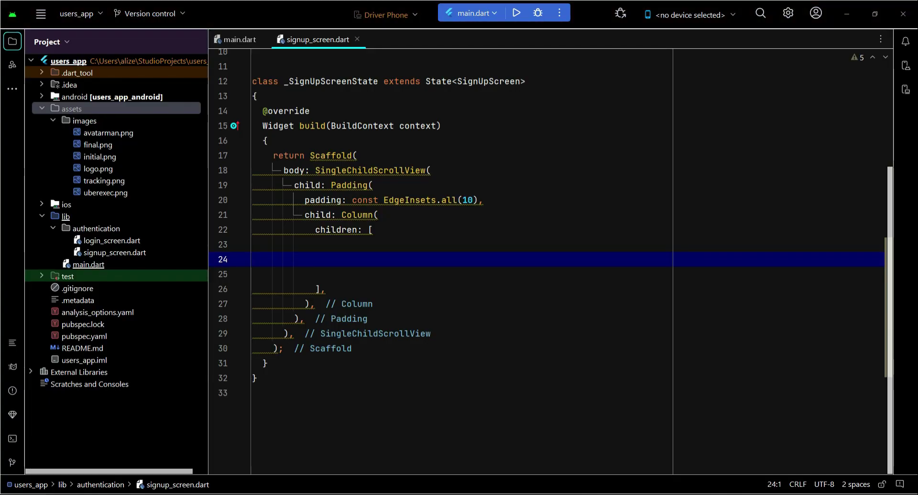
# Add Image.asset("assets/images/logo.png") to the Column children, verifying the logo file name.
pyautogui.write('Image')
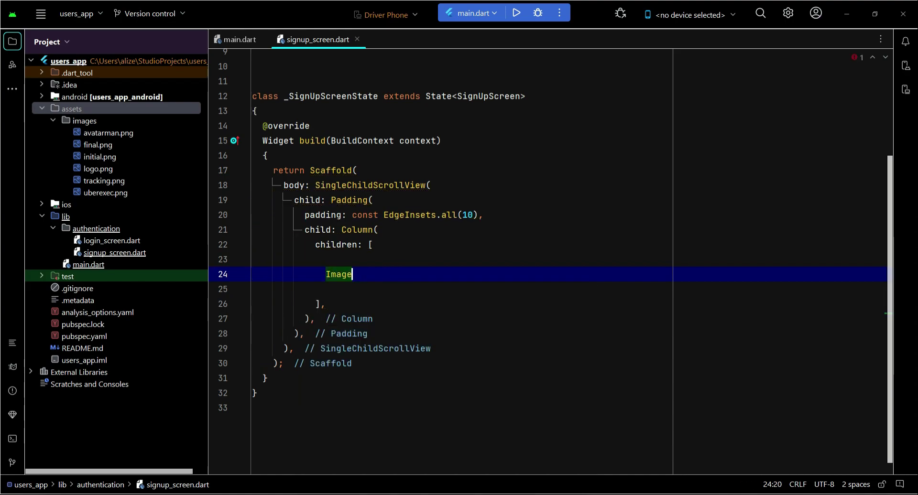
pyautogui.write('.asset()')
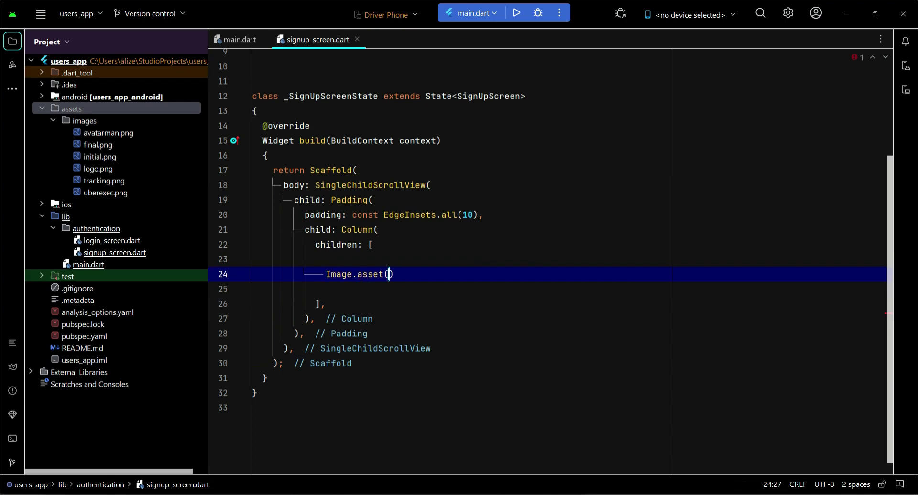
pyautogui.write(',')
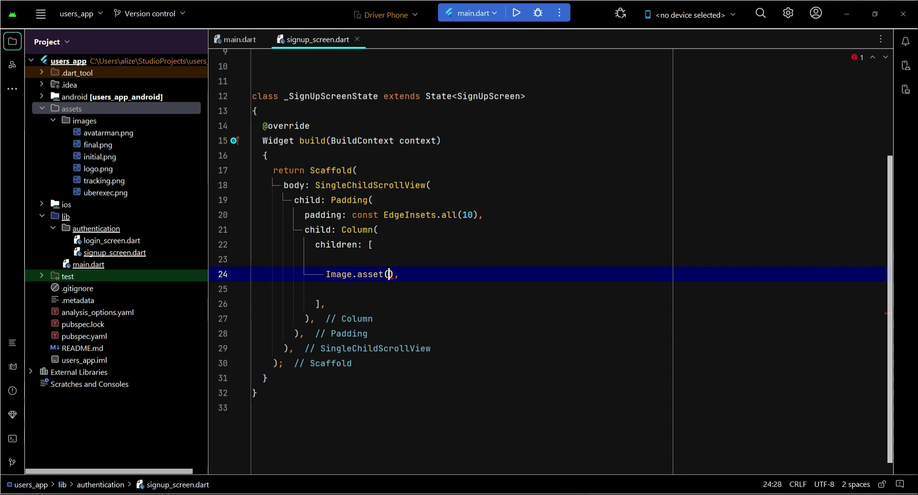
pyautogui.press('enter')
pyautogui.write('"')
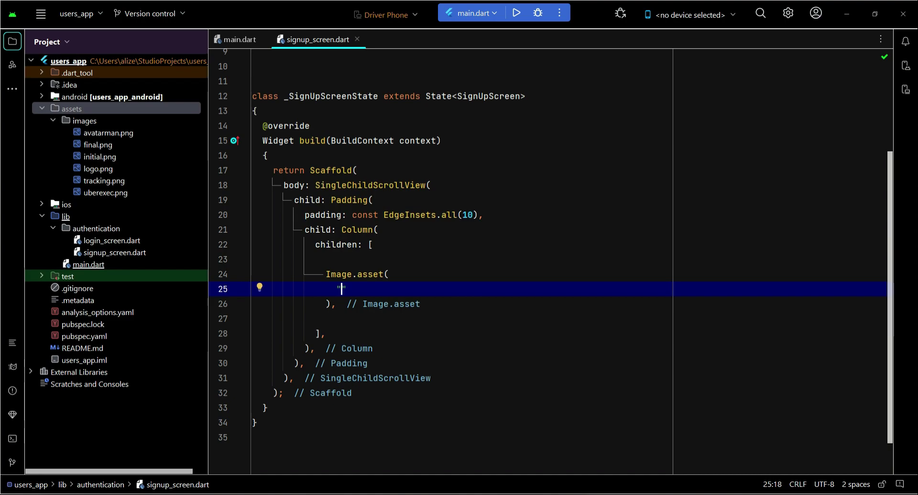
pyautogui.write('assets')
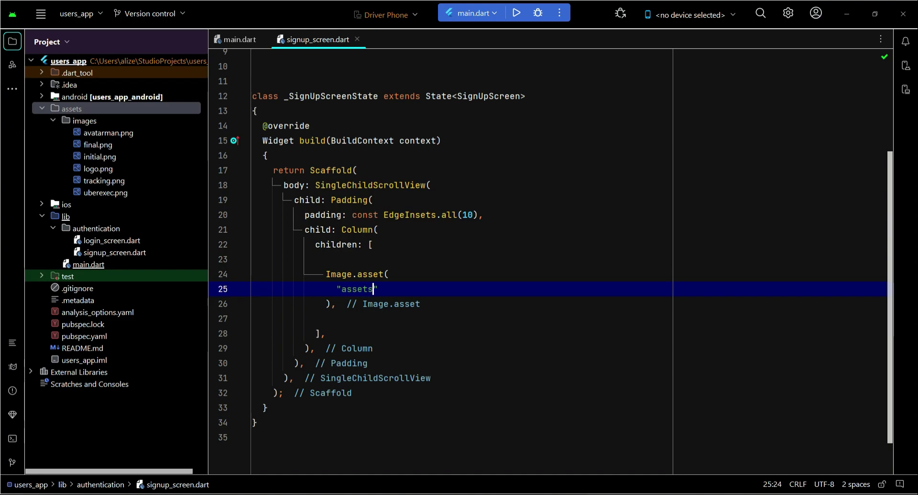
pyautogui.write('/image')
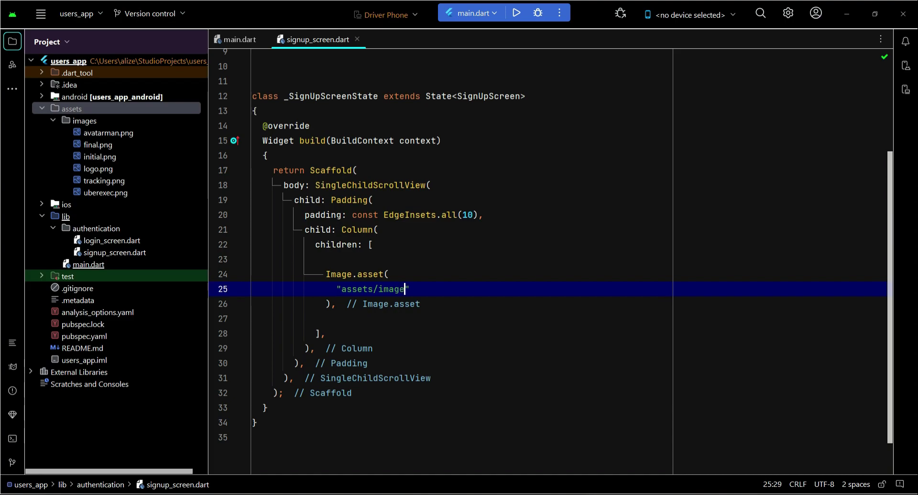
pyautogui.write('s/')
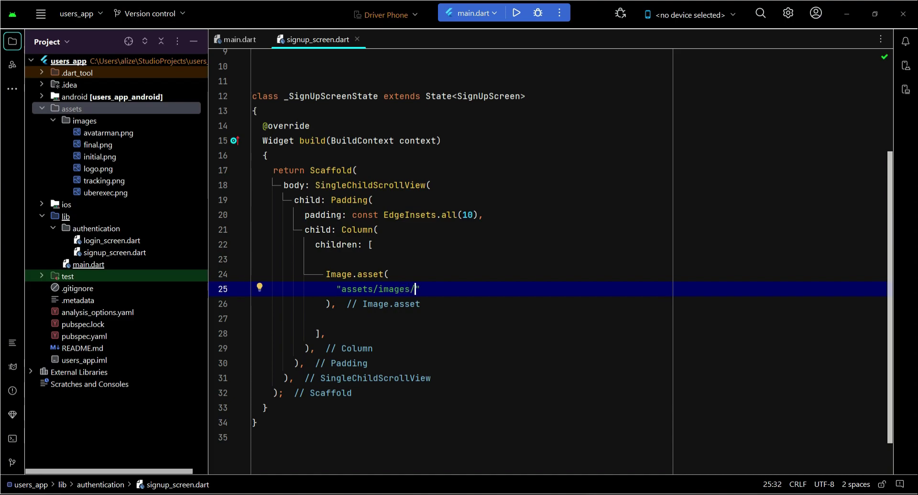
pyautogui.doubleClick(99, 169)
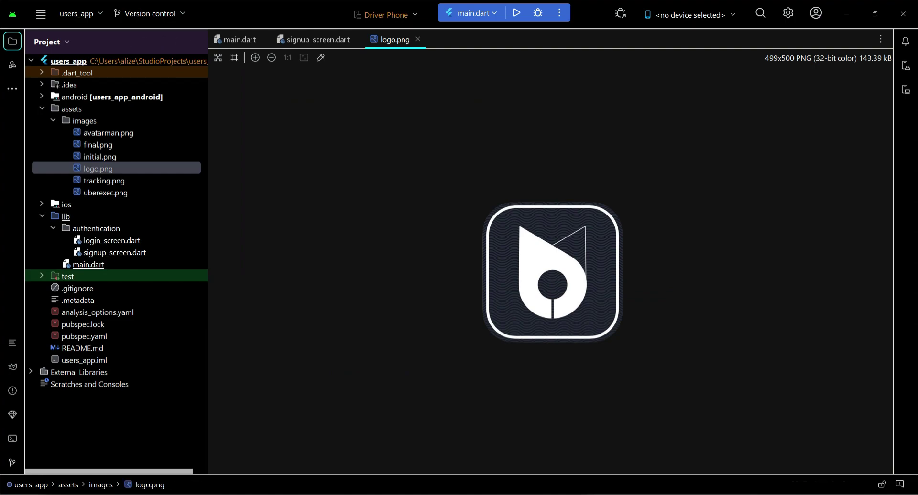
pyautogui.click(319, 40)
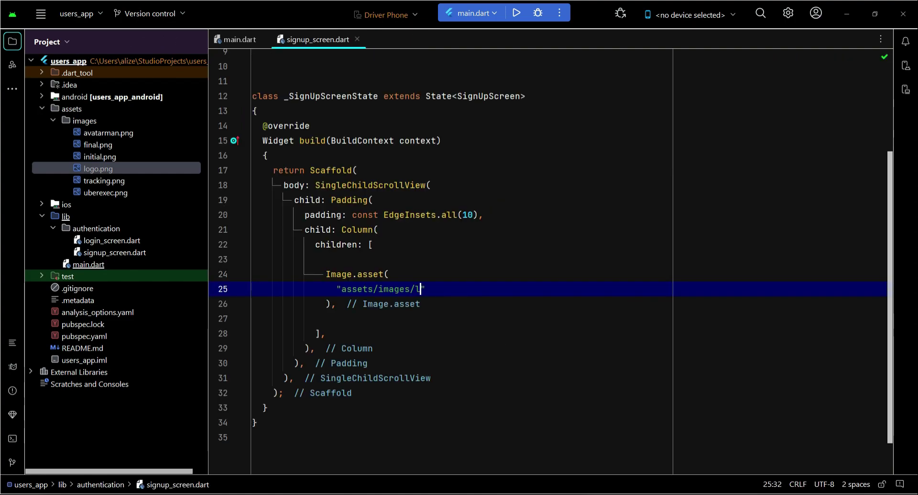
pyautogui.write('ogo.pn')
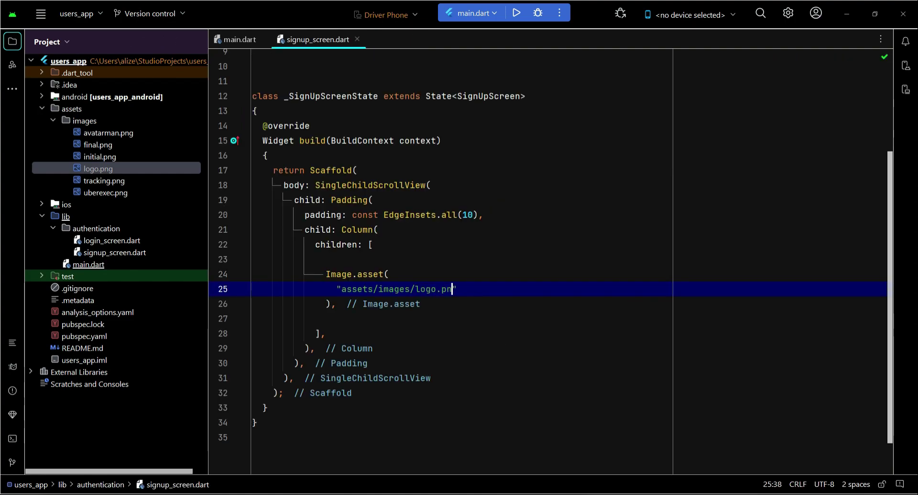
pyautogui.write('g')
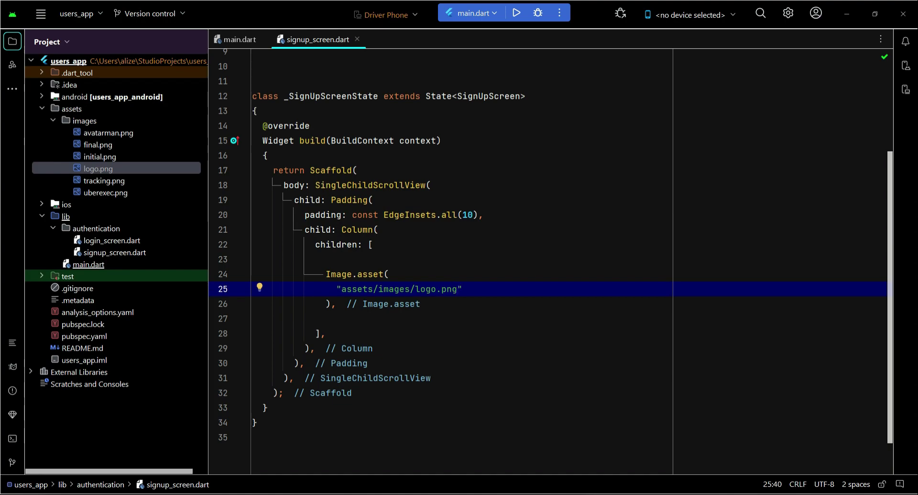
pyautogui.click(459, 289)
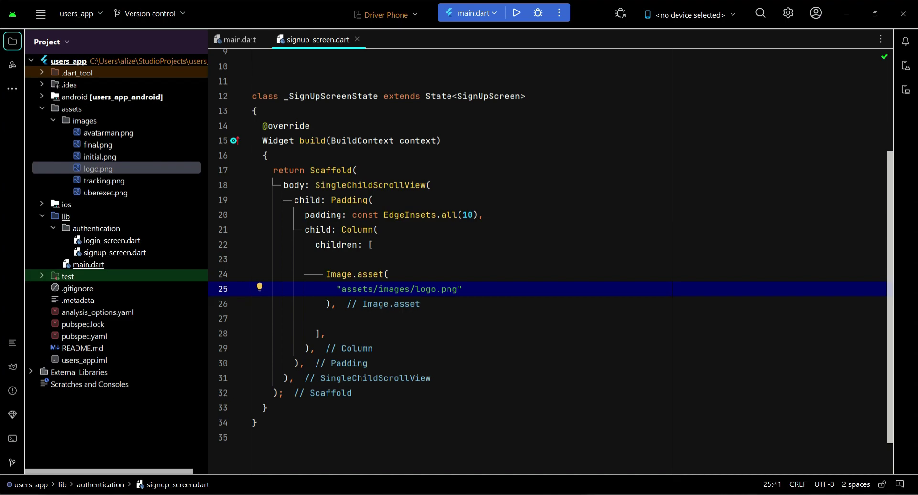
pyautogui.moveTo(689, 15)
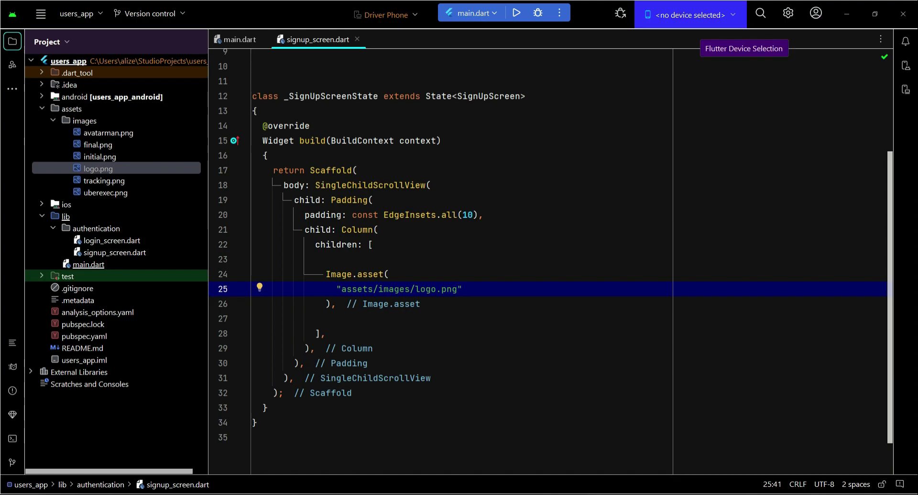
# Select the User Phone device, set home: SignUpScreen() in main.dart, and run the app.
pyautogui.click(688, 14)
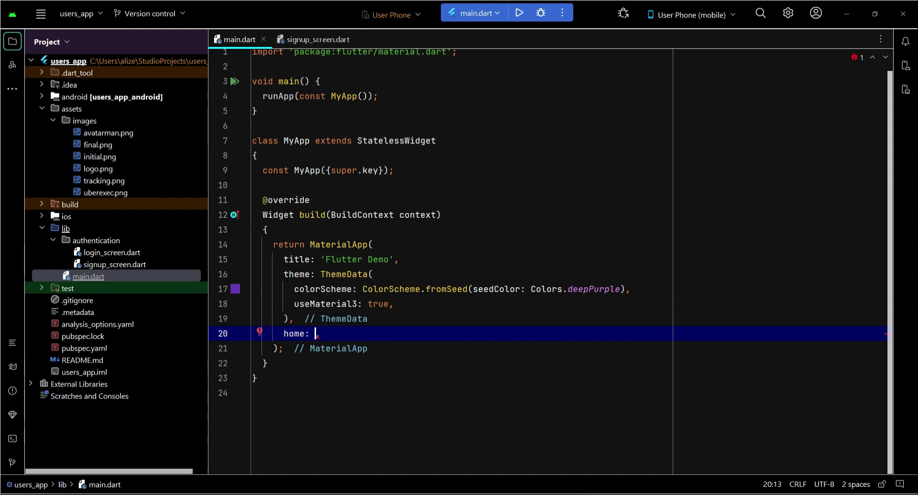
pyautogui.write('Signup')
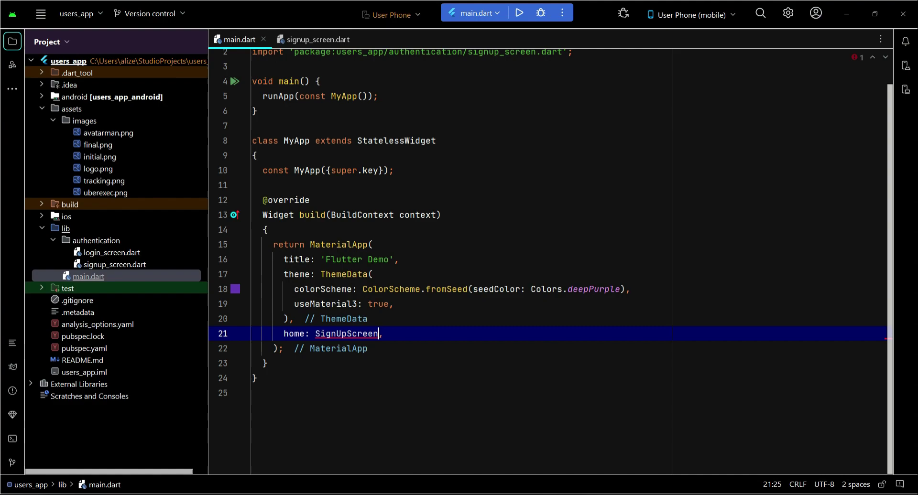
pyautogui.write('()')
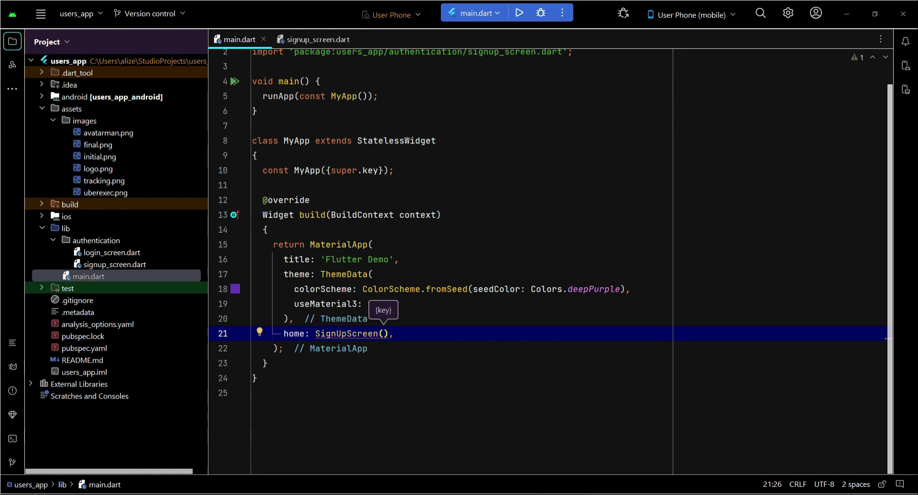
pyautogui.write('true,')
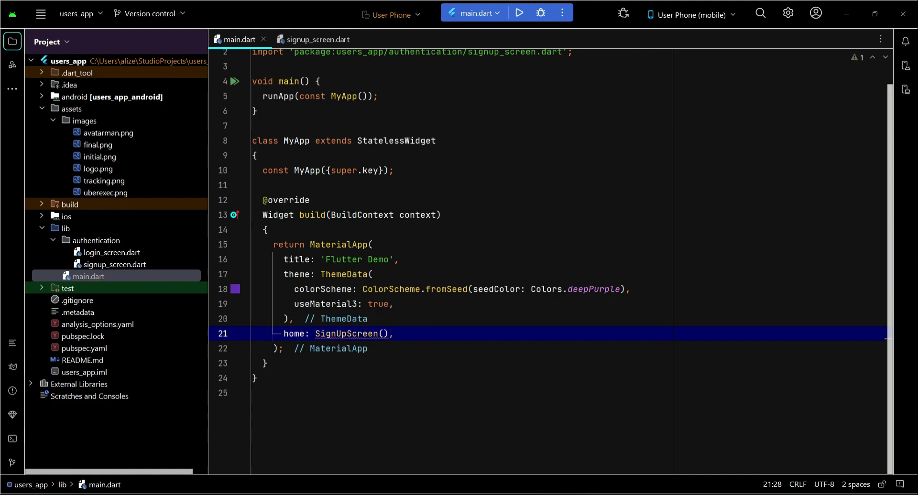
pyautogui.click(517, 13)
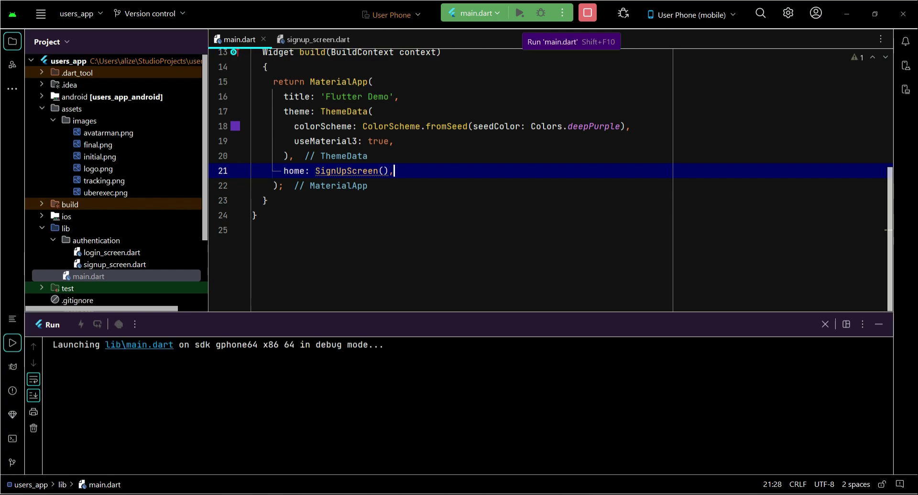
# Add debugShowCheckedModeBanner: false to MaterialApp and hot reload.
pyautogui.click(517, 13)
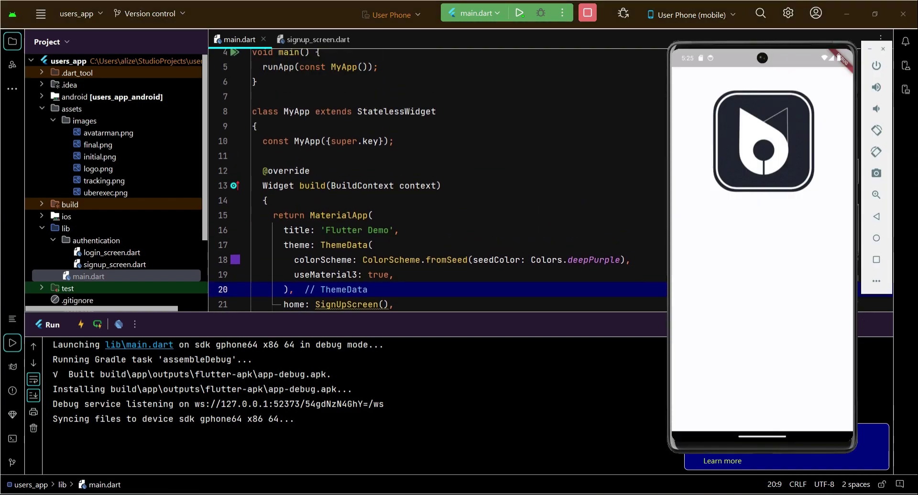
pyautogui.write('d')
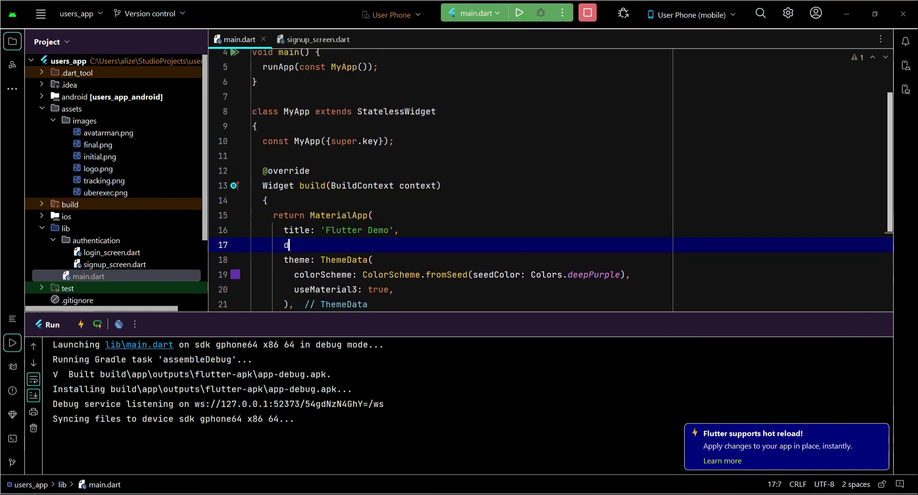
pyautogui.write('eb')
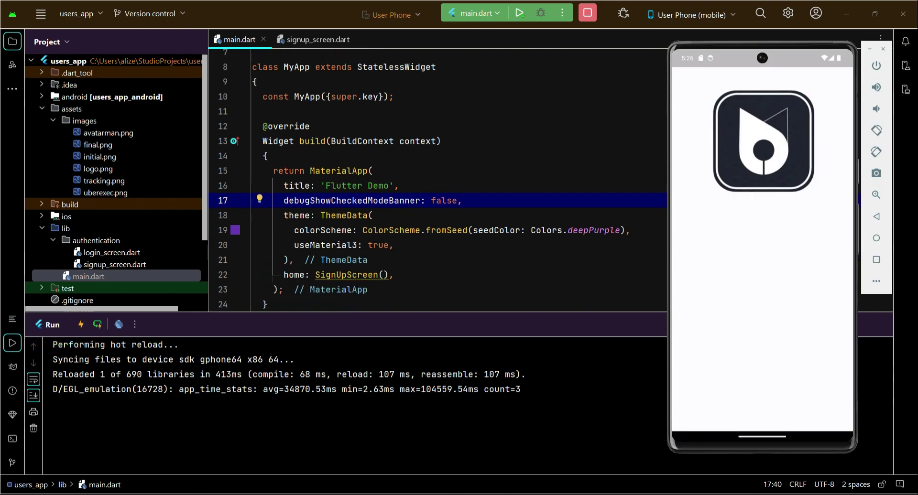
# Set the theme to ThemeData.dark().copyWith(scaffoldBackgroundColor: Colors.black).
pyautogui.click(244, 216)
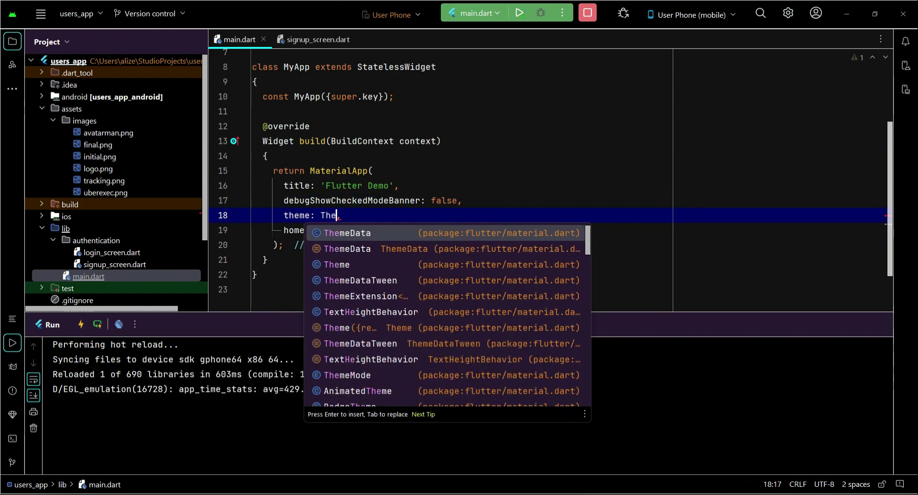
pyautogui.click(346, 232)
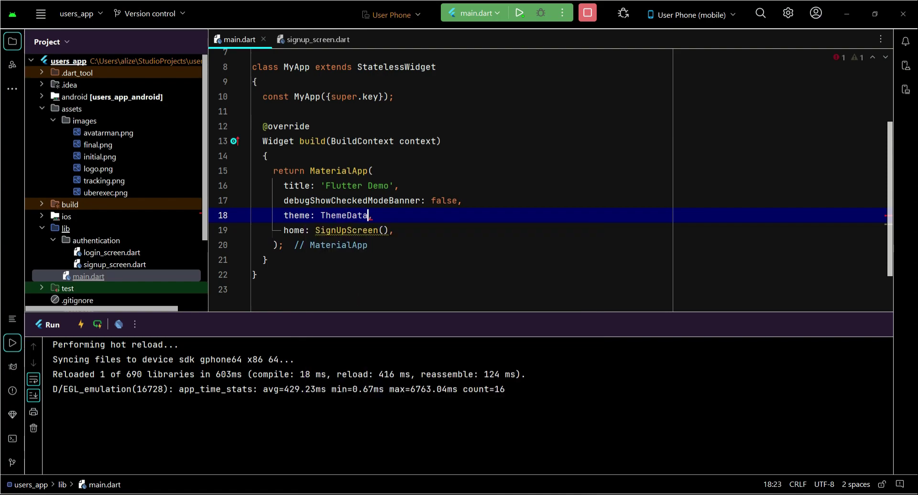
pyautogui.write('.dark(),')
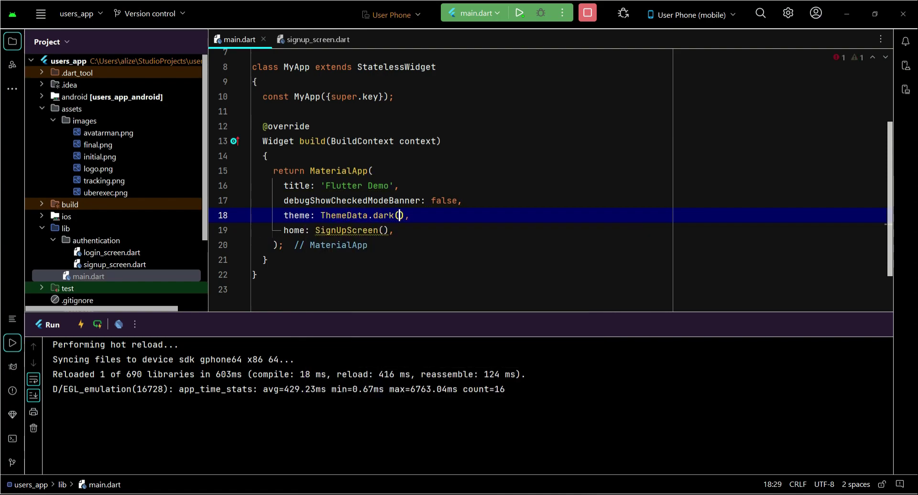
pyautogui.write('.c')
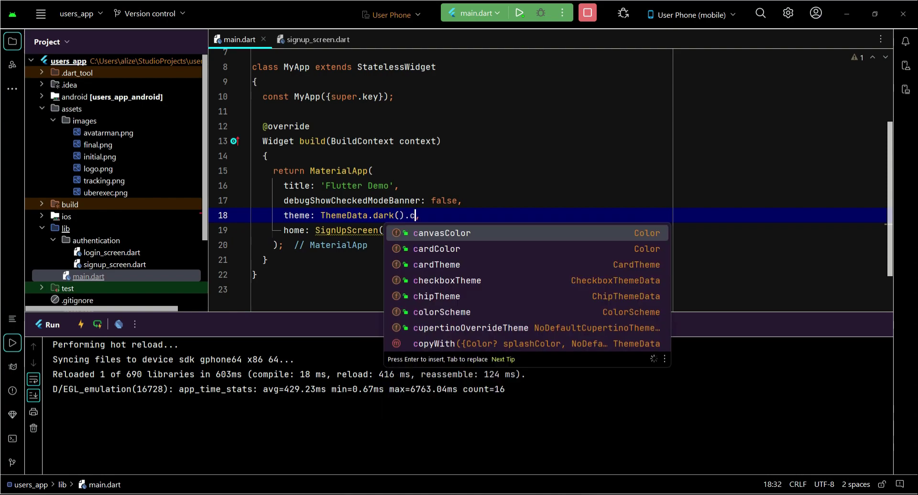
pyautogui.write('op')
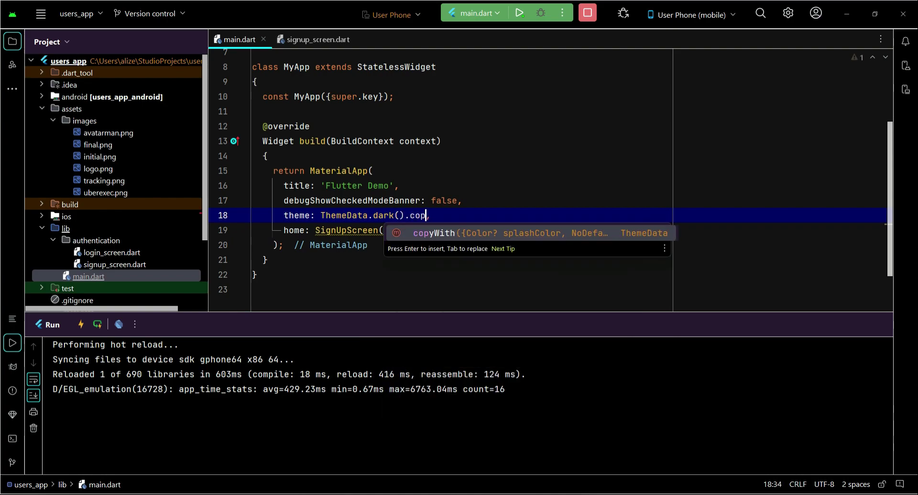
pyautogui.press('Enter')
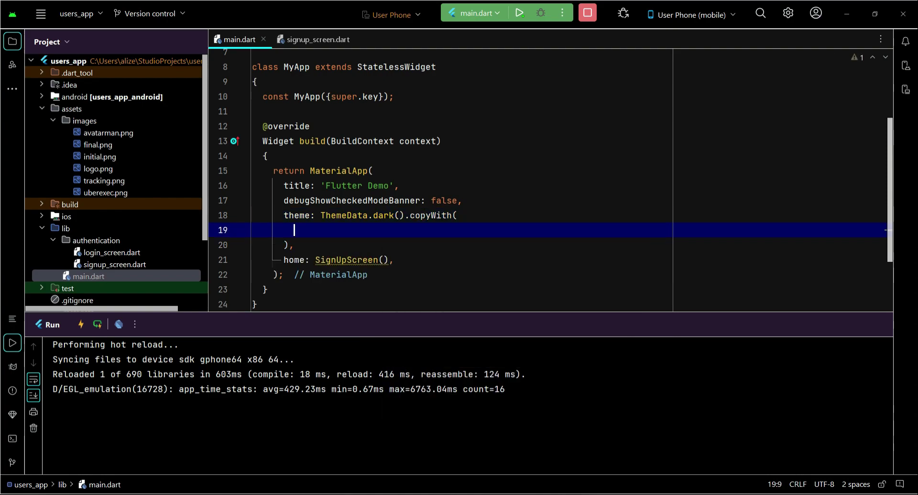
pyautogui.write('scaffoldBackgroundColor:')
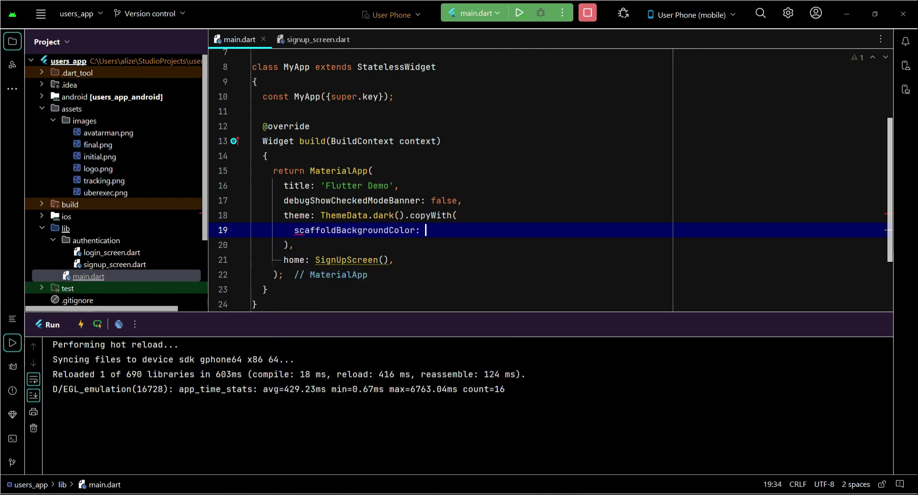
pyautogui.write('Color')
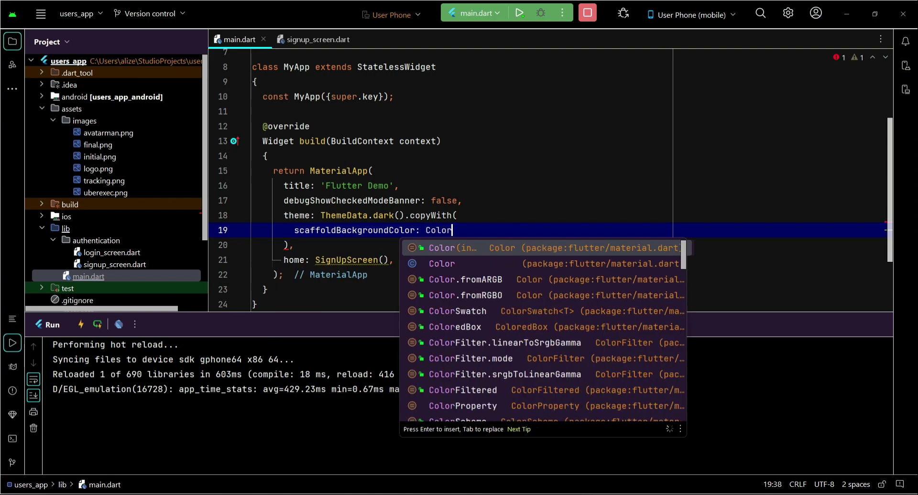
pyautogui.write('s.black,')
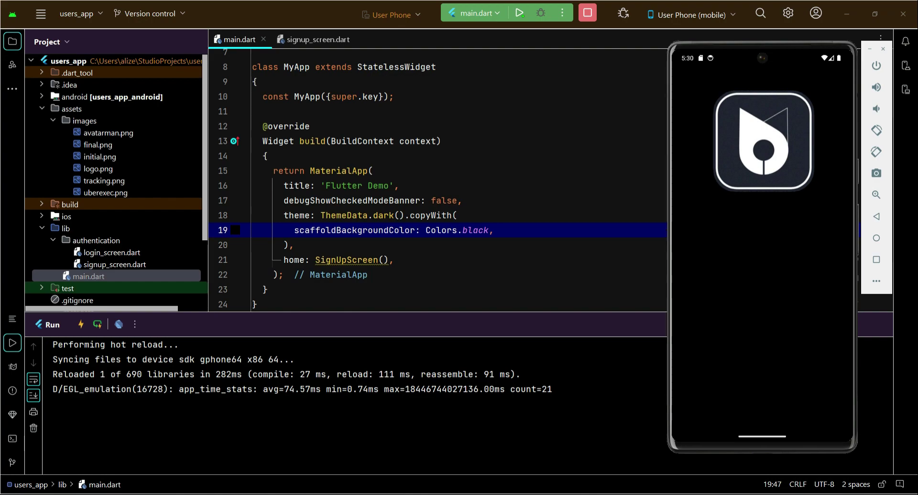
pyautogui.click(317, 39)
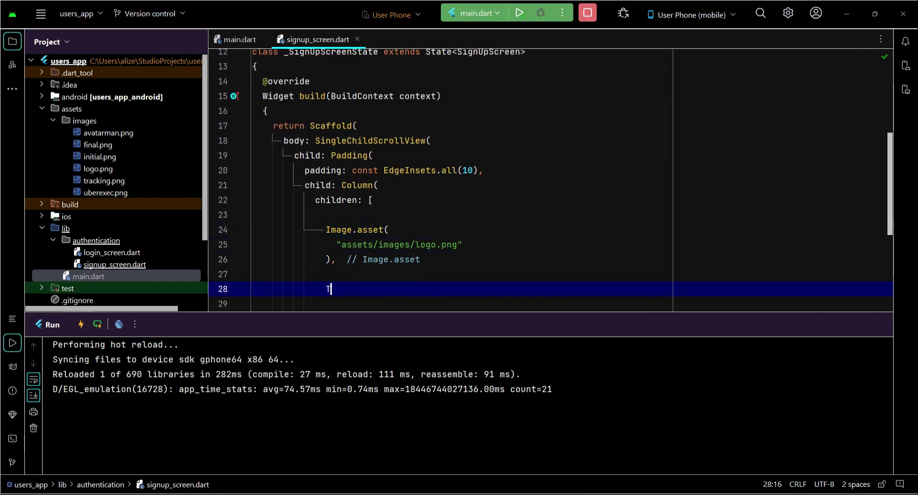
# Add Text("Create a User's Account") after the logo Image.asset in the Column.
pyautogui.write('ext()')
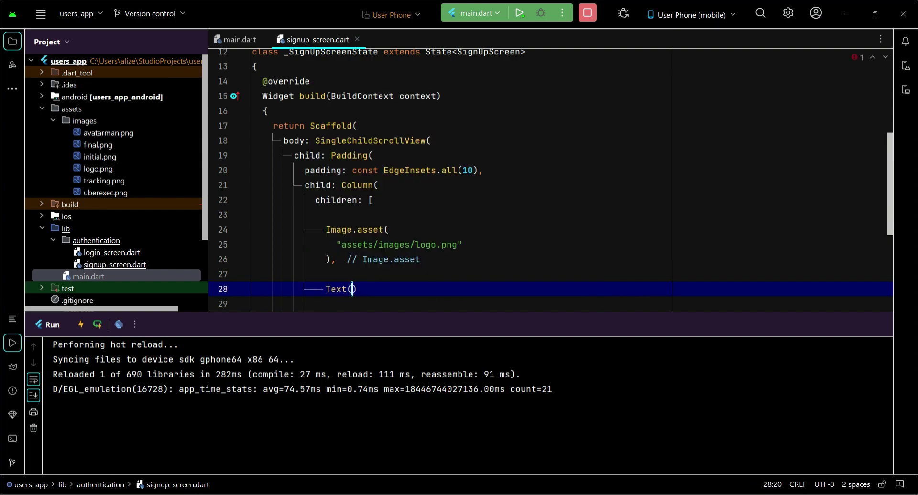
pyautogui.write(',')
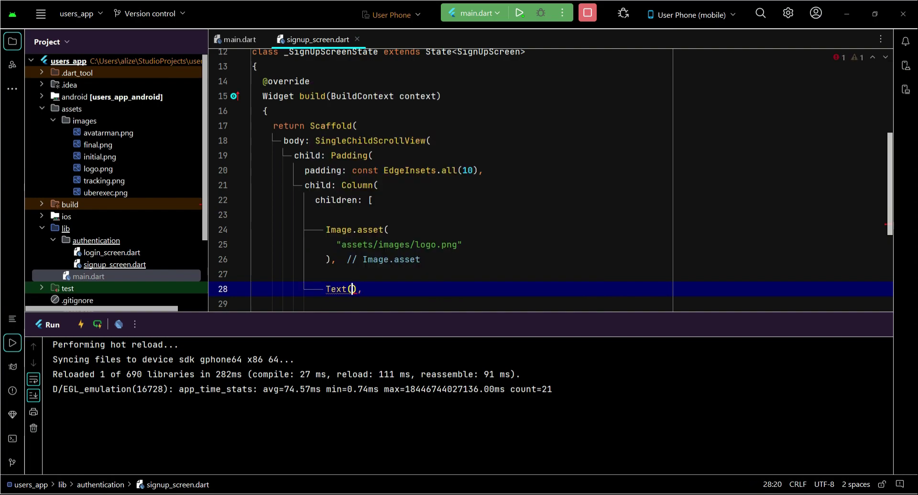
pyautogui.press('enter')
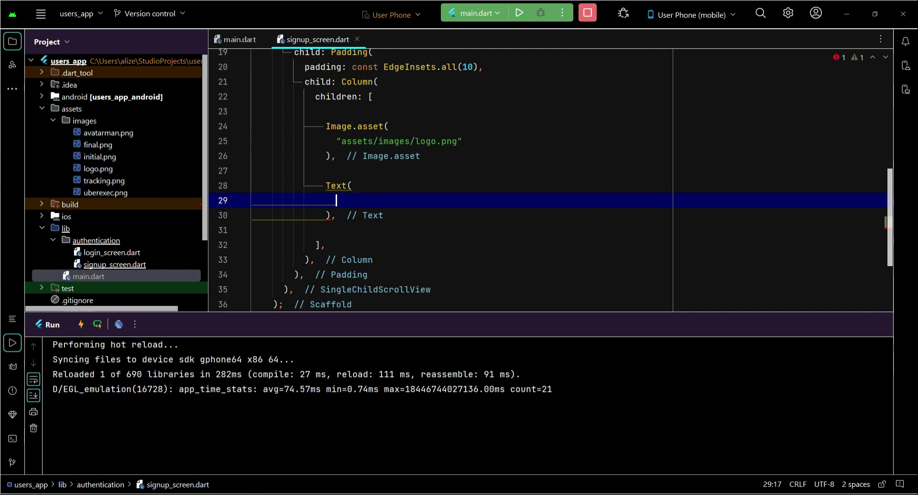
pyautogui.write('"')
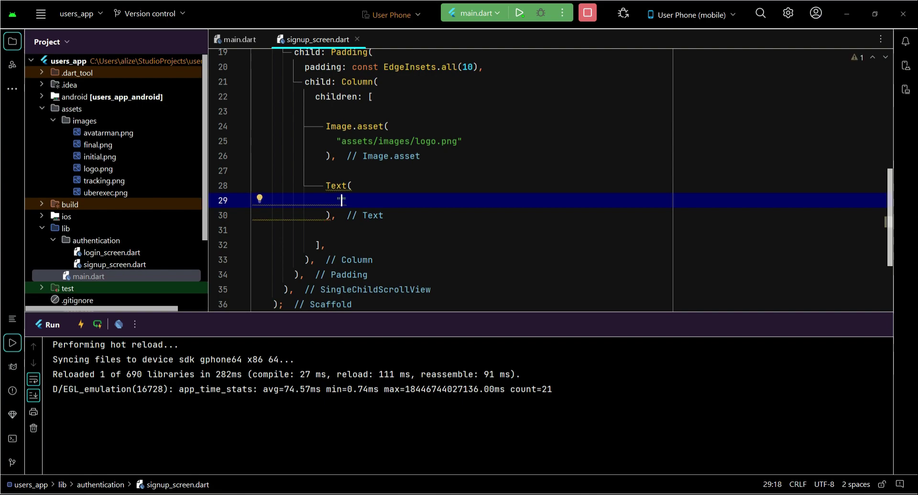
pyautogui.write('Create a')
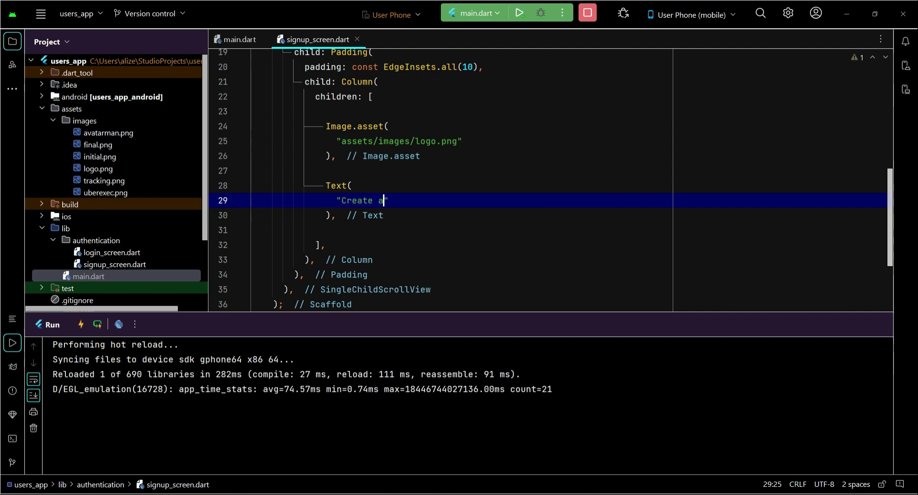
pyautogui.write('User')
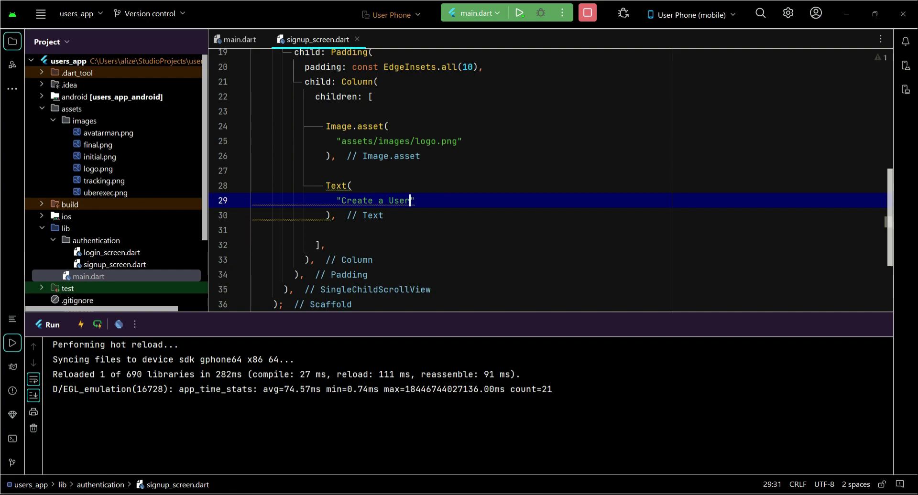
pyautogui.write('\\')
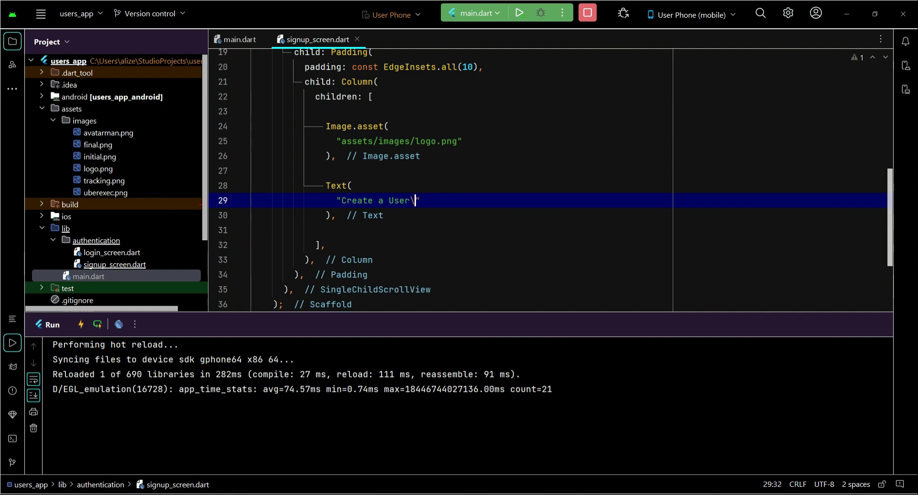
pyautogui.write("'s")
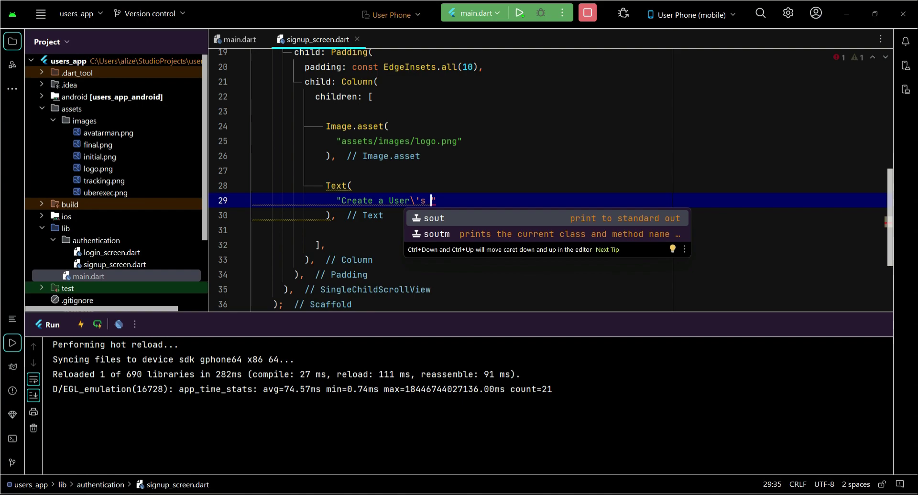
pyautogui.write('Account')
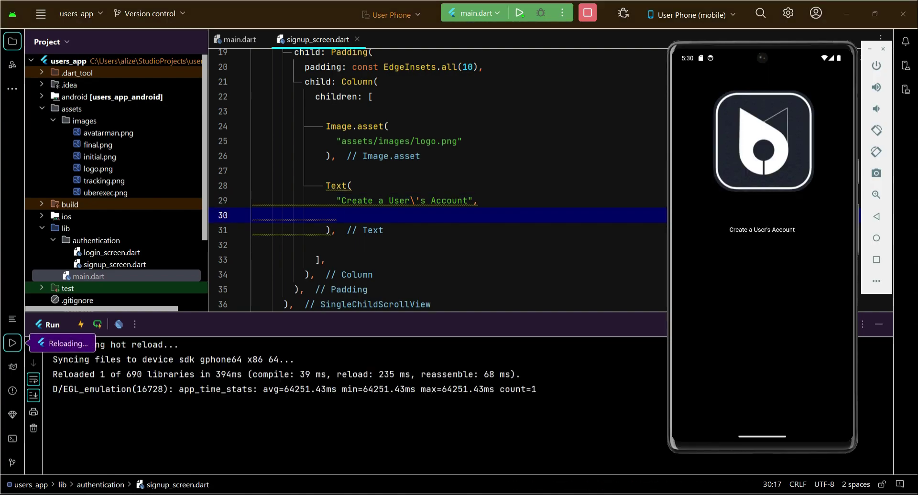
pyautogui.write('st')
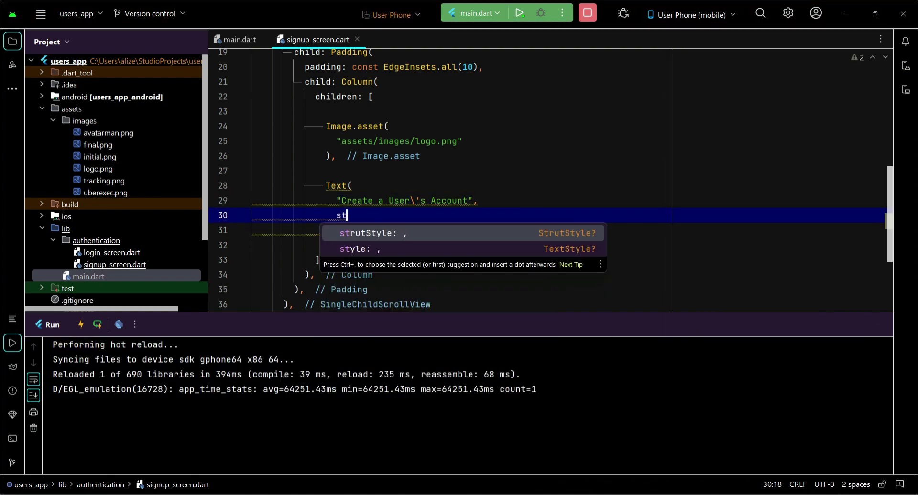
# Give the title Text a TextStyle with fontSize 26 using autocomplete.
pyautogui.write('yle: Text,')
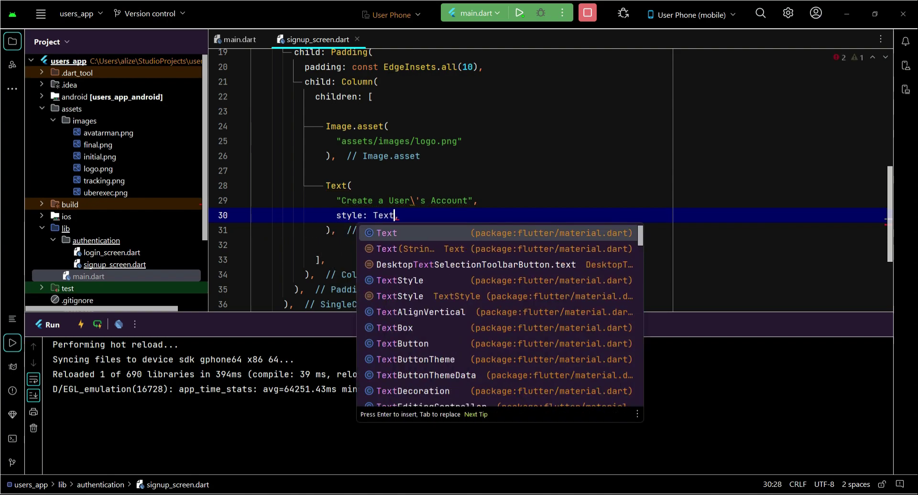
pyautogui.press('Enter')
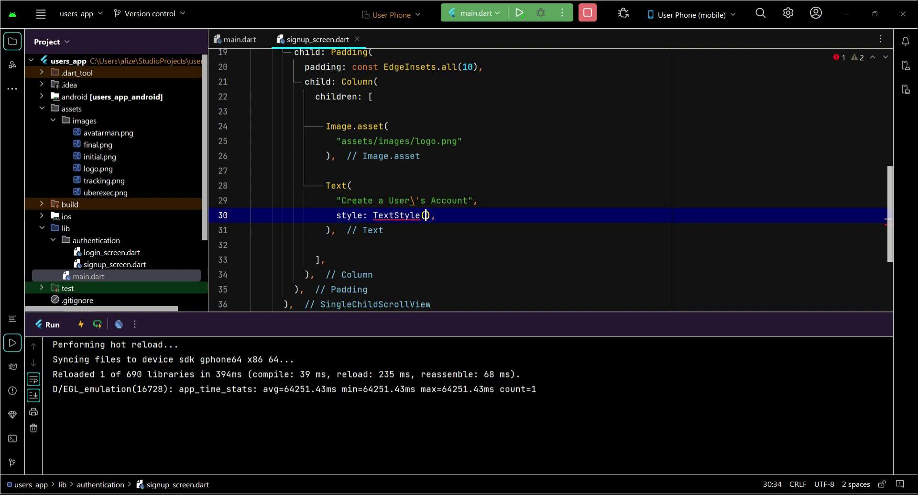
pyautogui.write('foo')
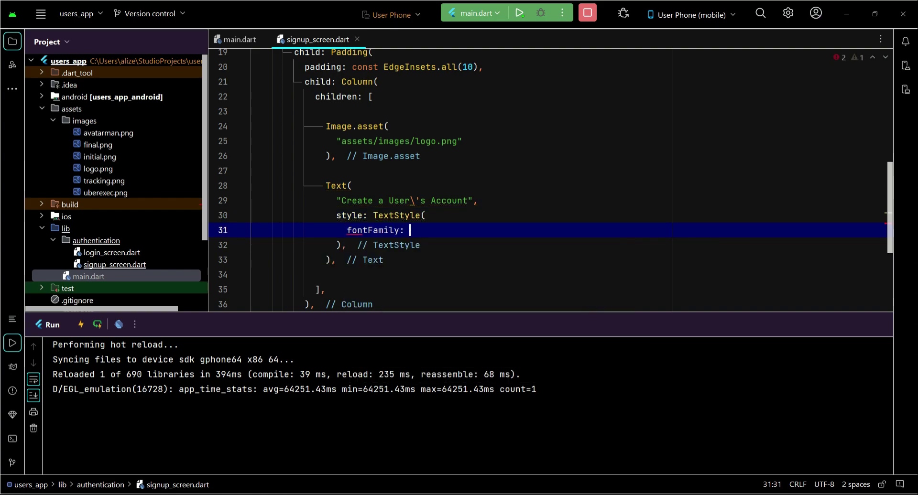
pyautogui.write('fontS')
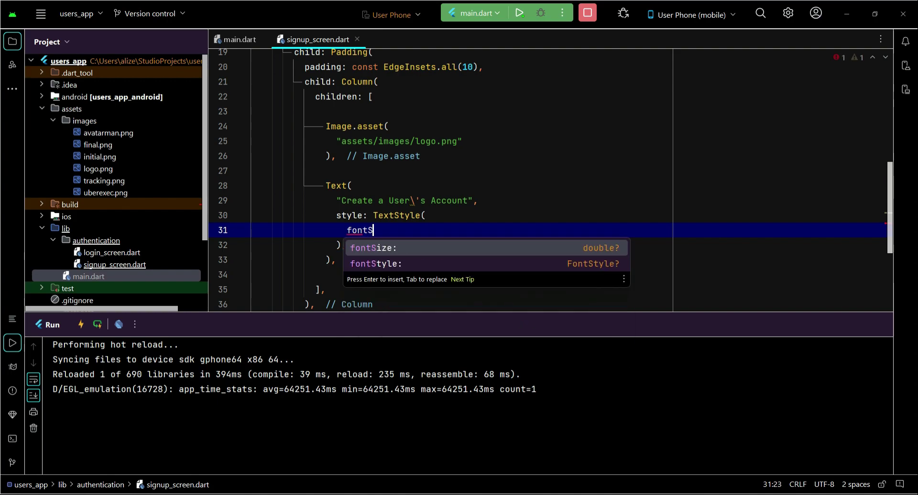
pyautogui.press('Enter')
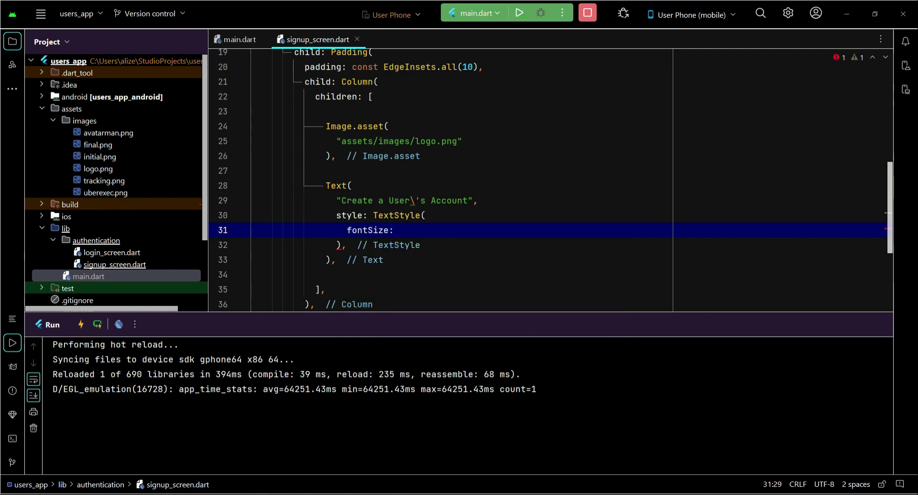
pyautogui.write('26')
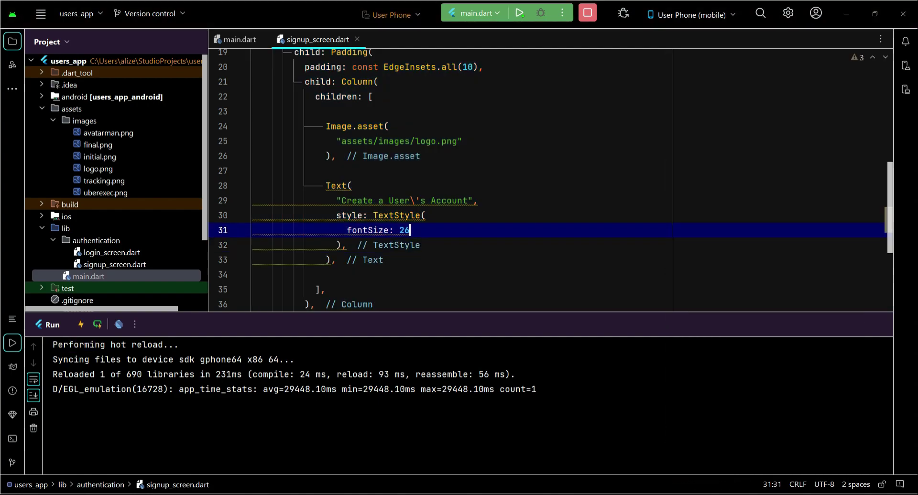
pyautogui.press('enter')
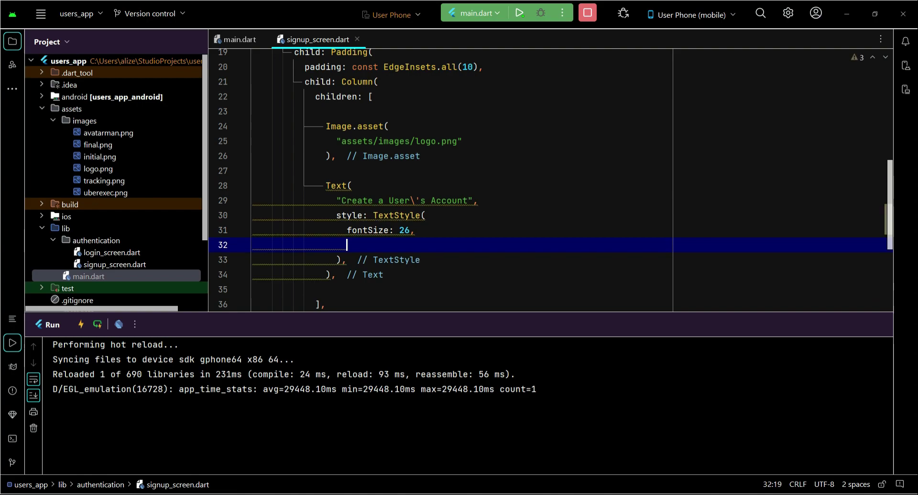
# Start adding fontWeight: FontWeight.bold to the title's TextStyle.
pyautogui.write('fon')
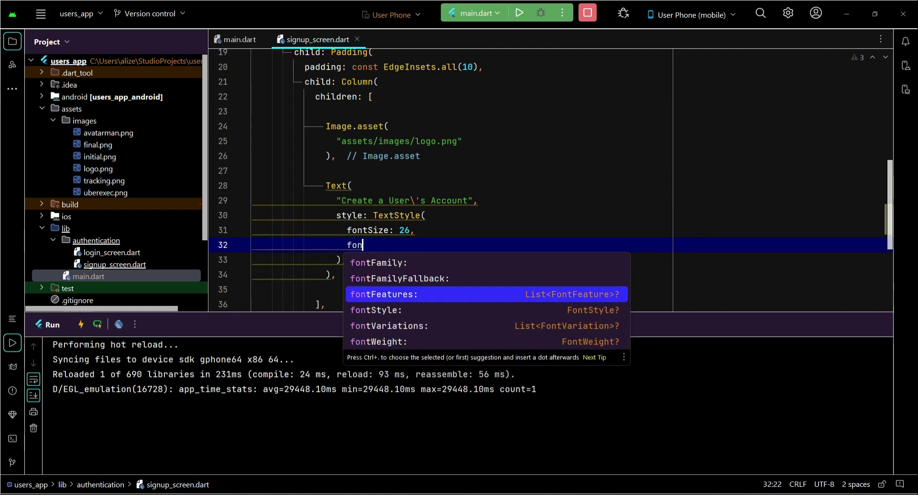
pyautogui.write('tWeight: Fon')
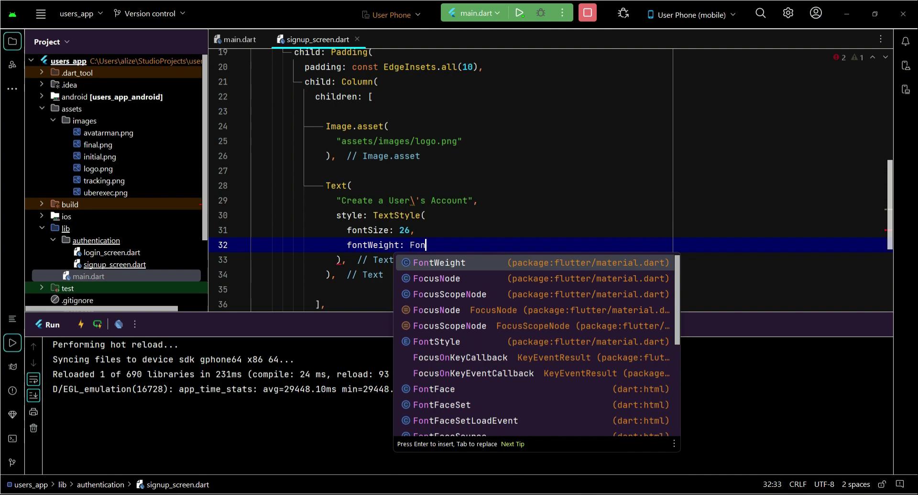
pyautogui.write('tWeight.b')
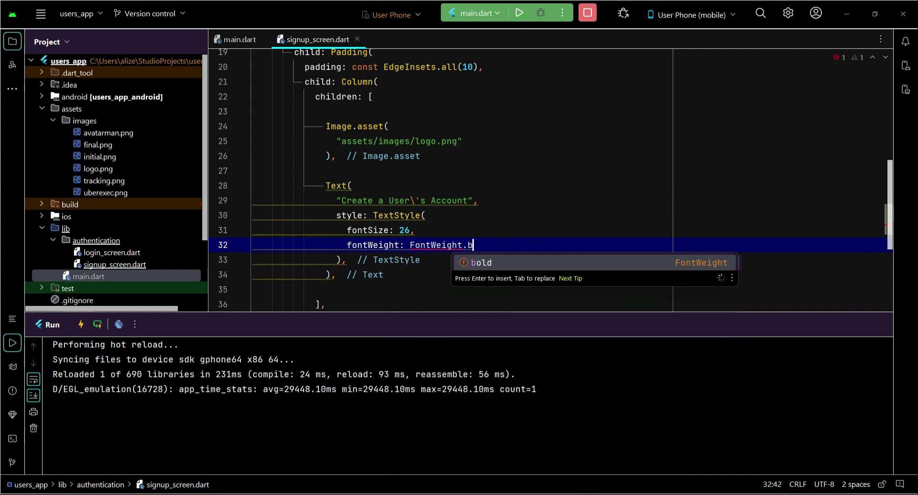